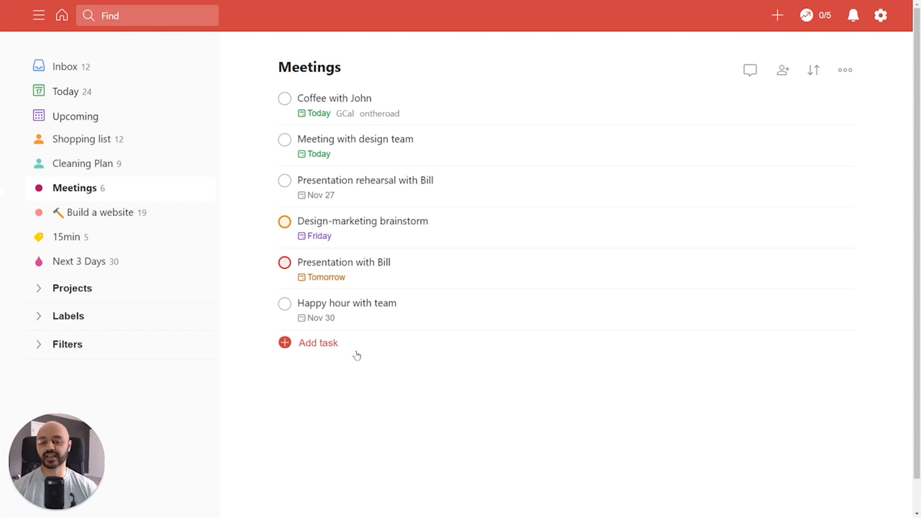
pyautogui.moveTo(727, 226)
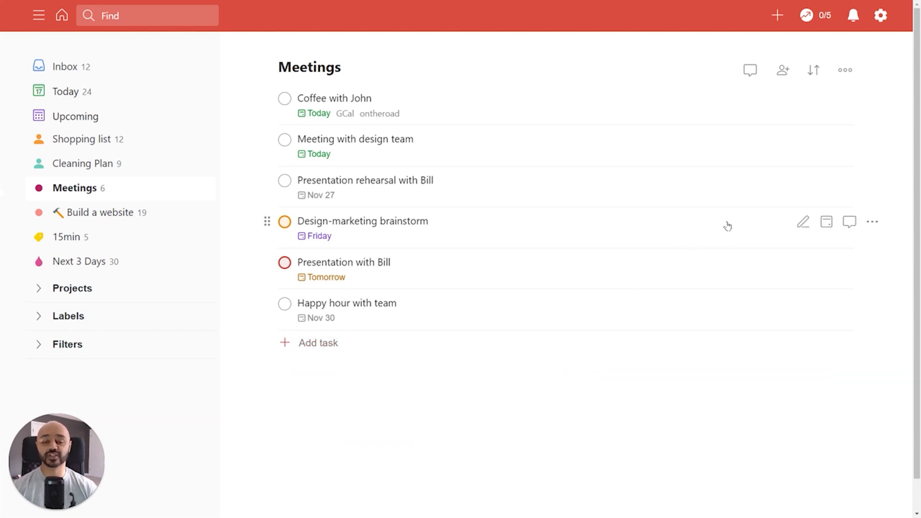
pyautogui.moveTo(813, 70)
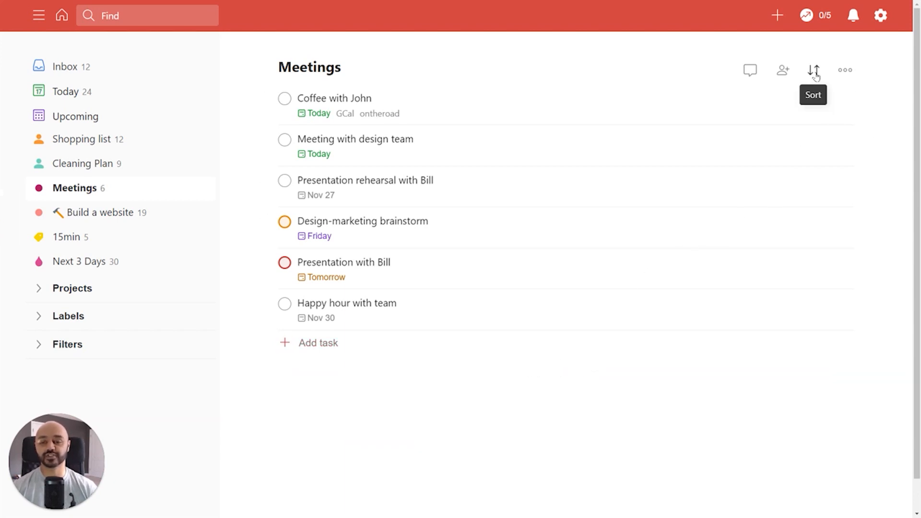
# - Sort the Meetings project by due date, moving tomorrow's presentation ahead of Friday's brainstorm
pyautogui.click(814, 70)
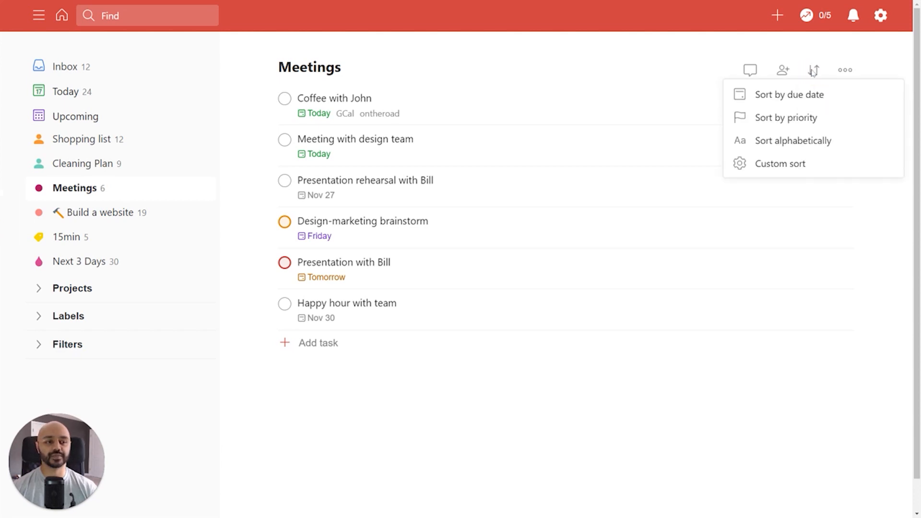
pyautogui.moveTo(789, 94)
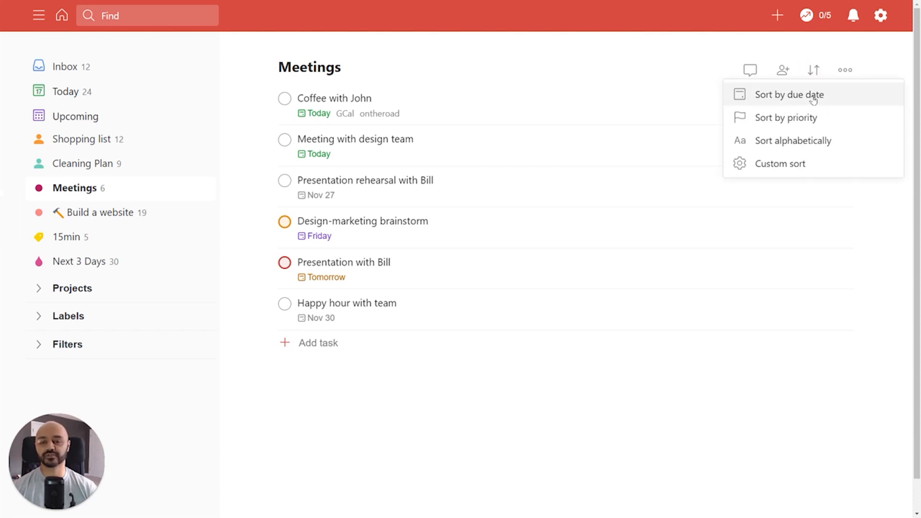
pyautogui.click(788, 94)
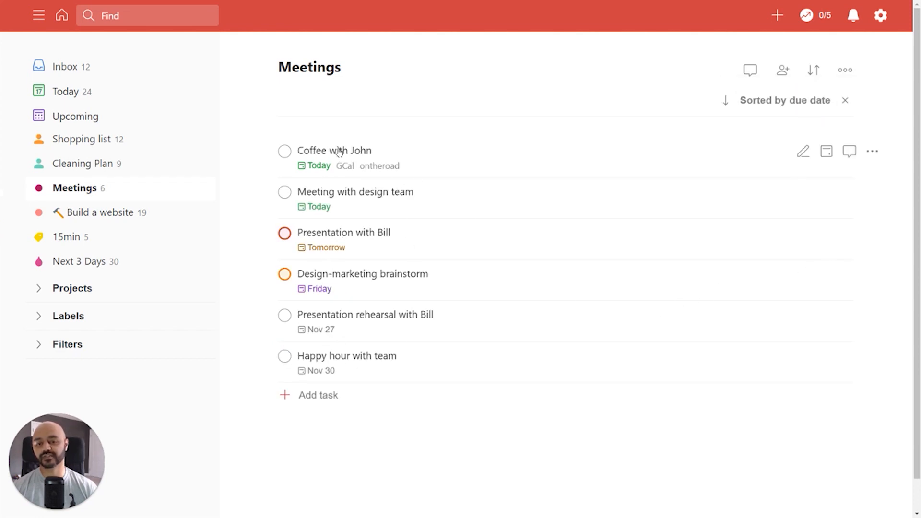
pyautogui.moveTo(611, 250)
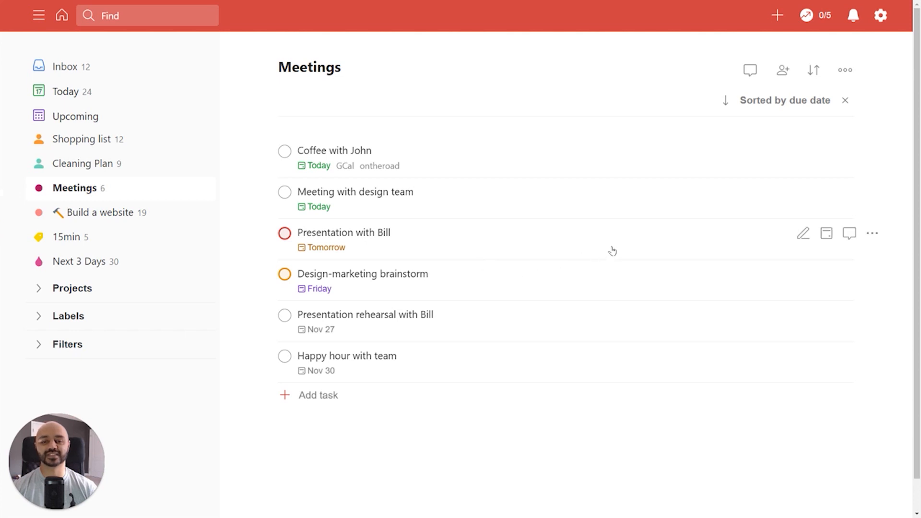
pyautogui.moveTo(583, 331)
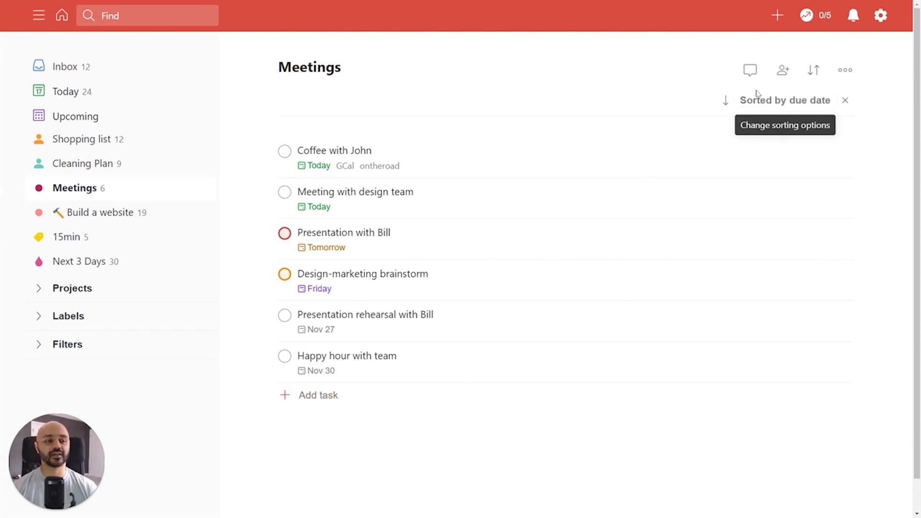
pyautogui.moveTo(724, 100)
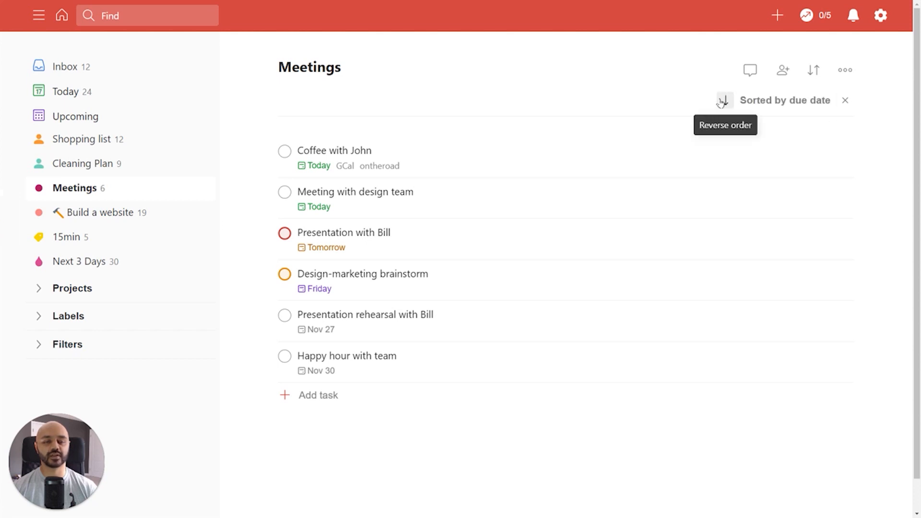
pyautogui.moveTo(580, 226)
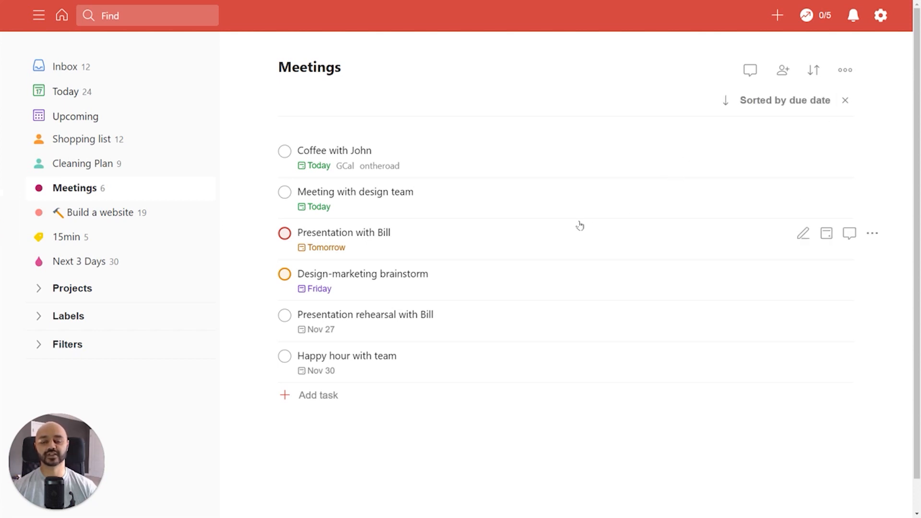
pyautogui.moveTo(595, 246)
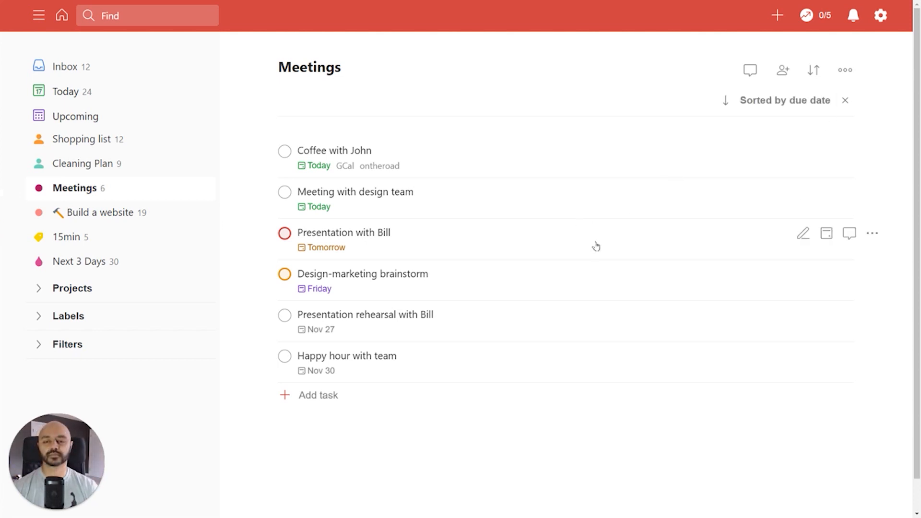
pyautogui.moveTo(126, 95)
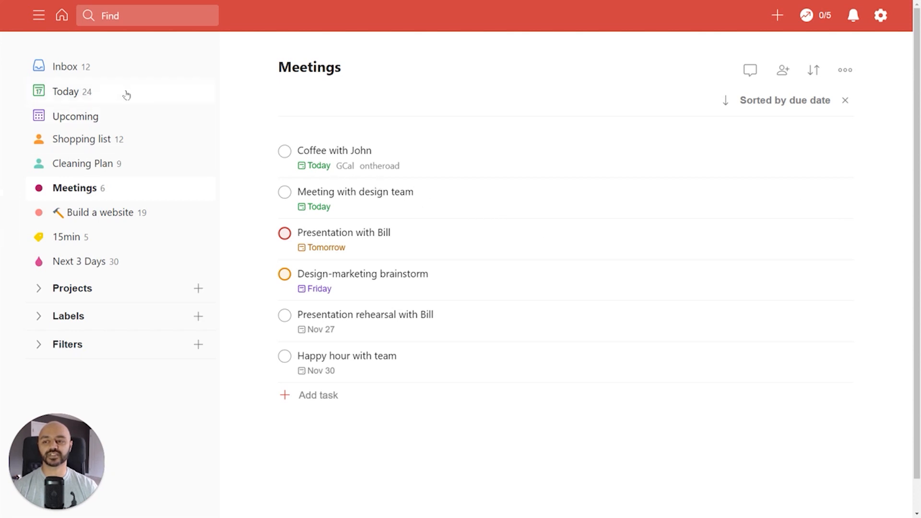
# - Switch to the Today view, browse its 24 tasks, and bring up its sorting choices
pyautogui.click(66, 91)
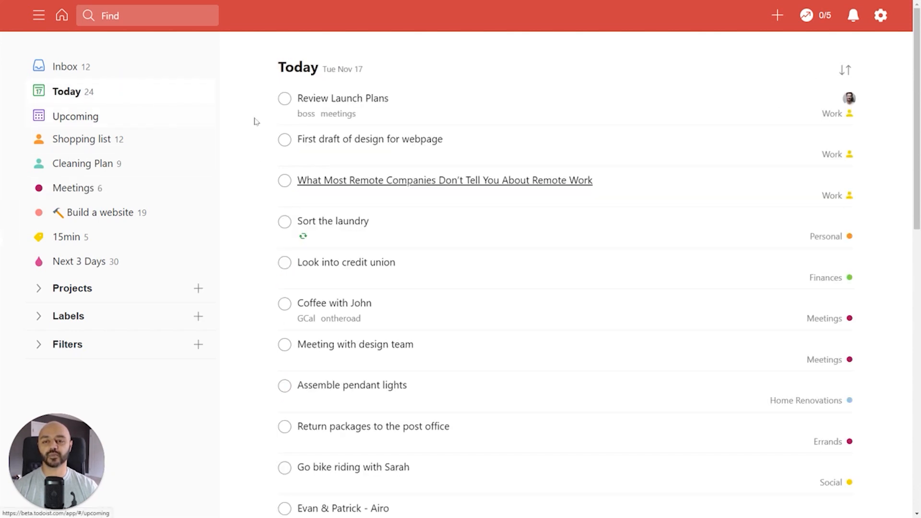
pyautogui.scroll(-3)
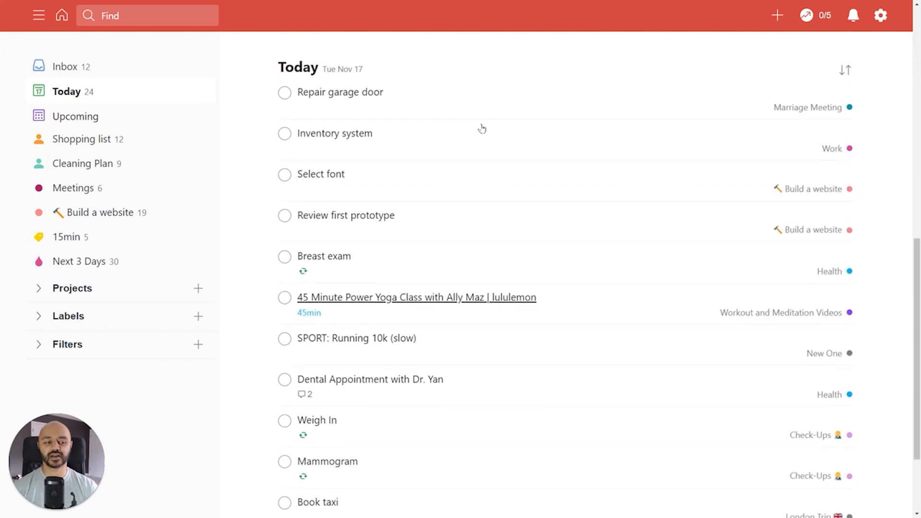
pyautogui.scroll(3)
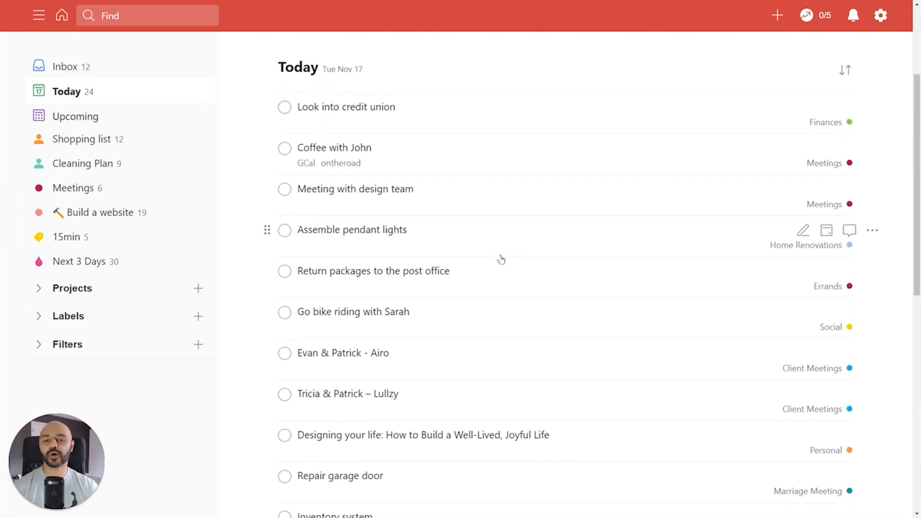
pyautogui.scroll(3)
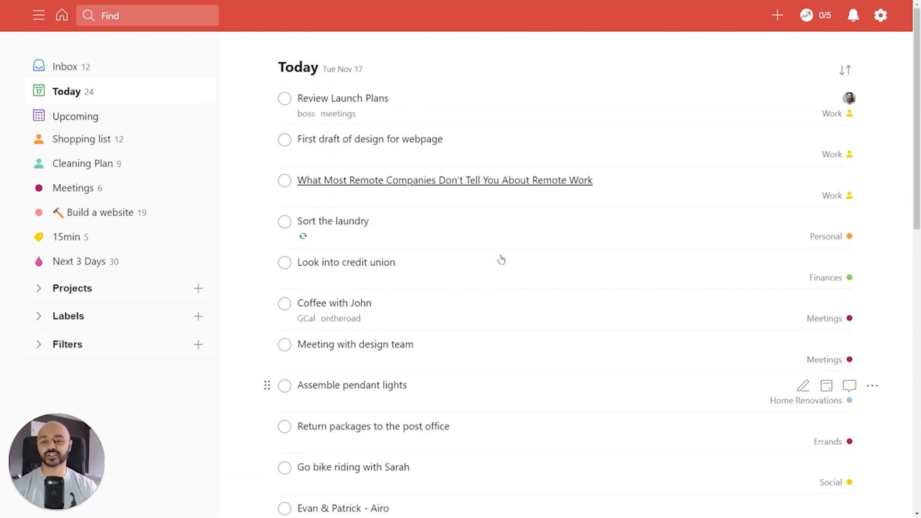
pyautogui.moveTo(709, 122)
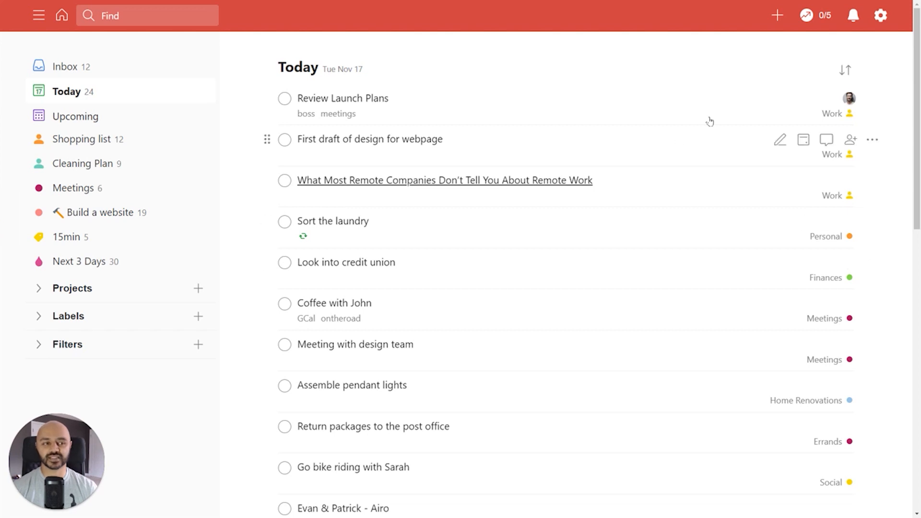
pyautogui.moveTo(845, 70)
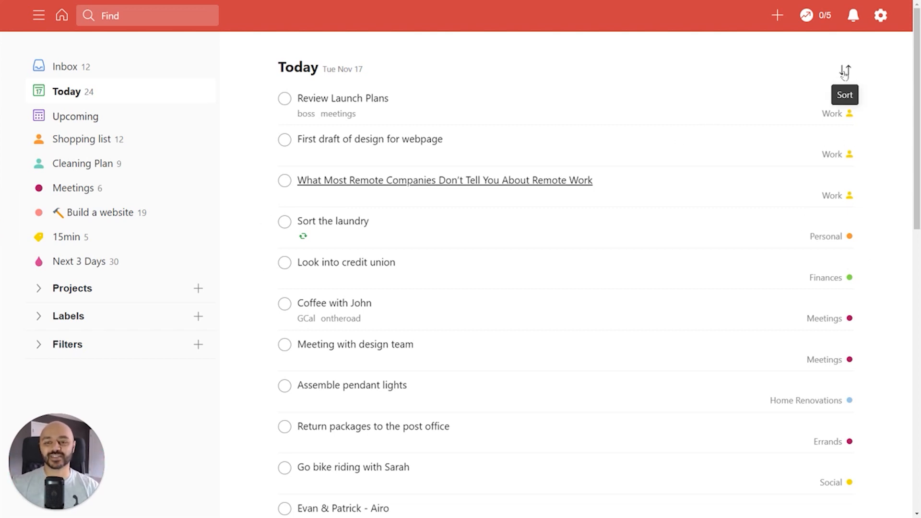
pyautogui.click(845, 70)
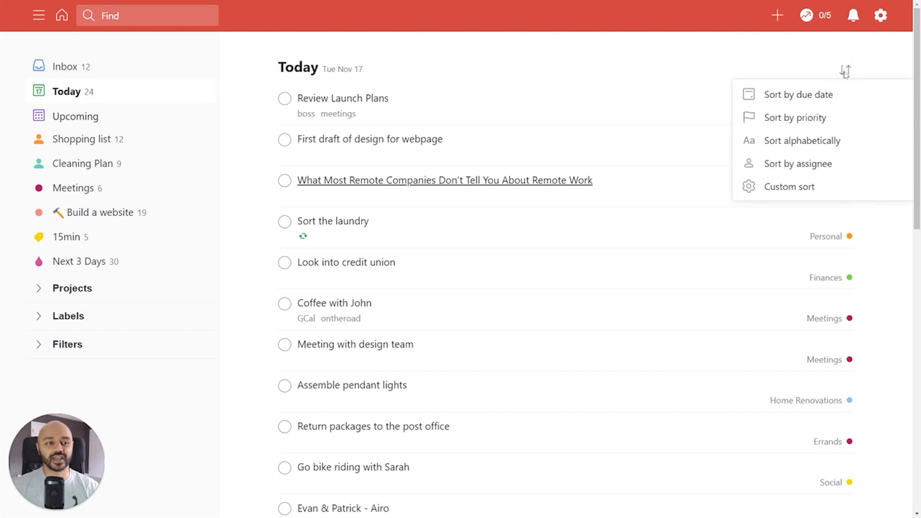
pyautogui.moveTo(798, 190)
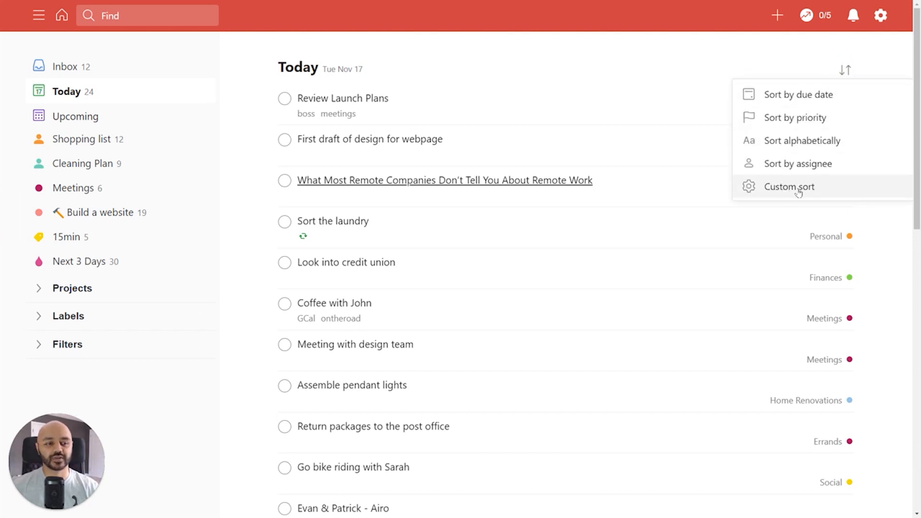
# - Custom-sort Today grouped by Project into Work, Personal and Finances sections
pyautogui.click(789, 186)
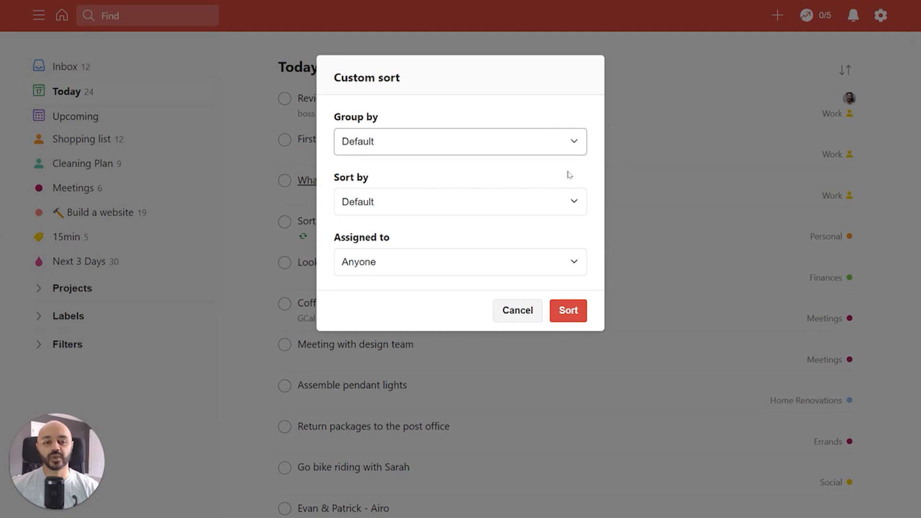
pyautogui.click(460, 141)
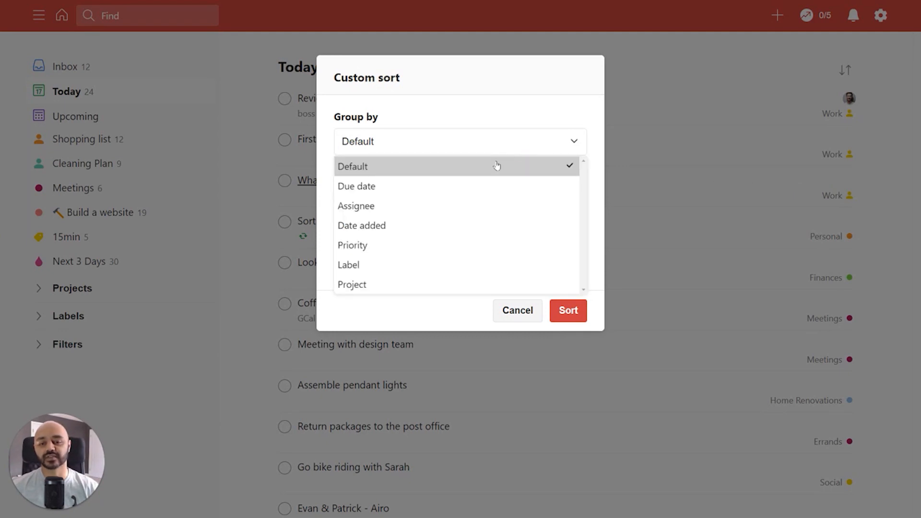
pyautogui.click(351, 284)
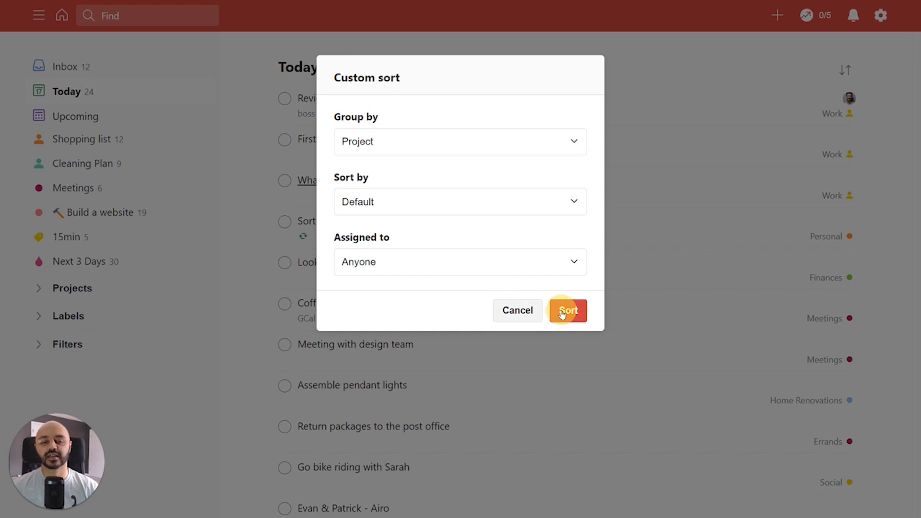
pyautogui.click(566, 310)
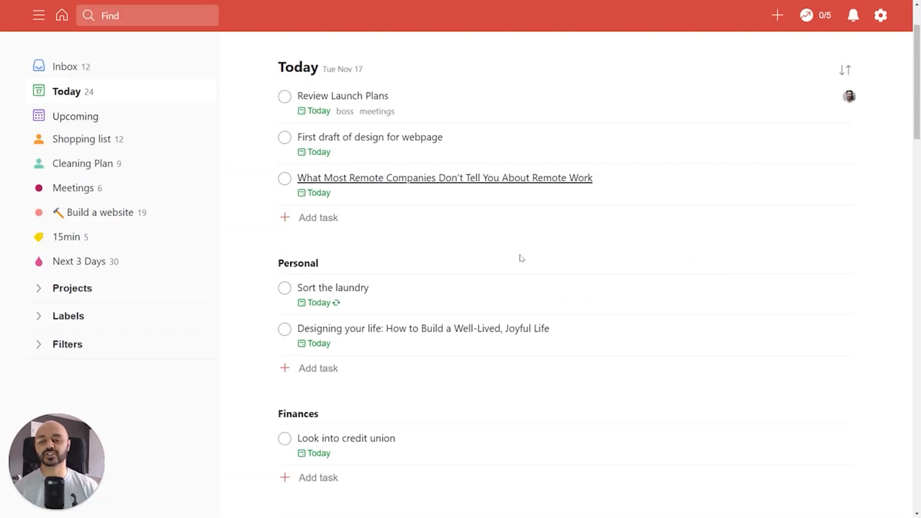
pyautogui.moveTo(314, 288)
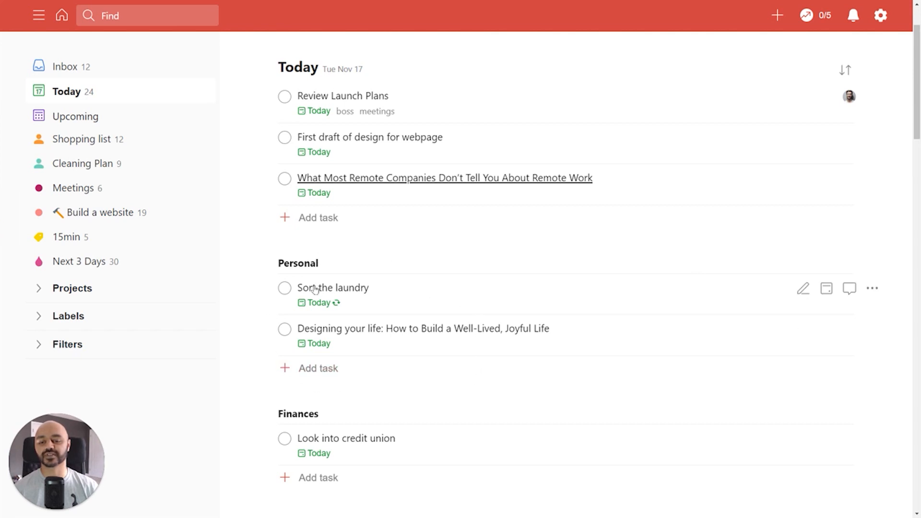
pyautogui.click(845, 69)
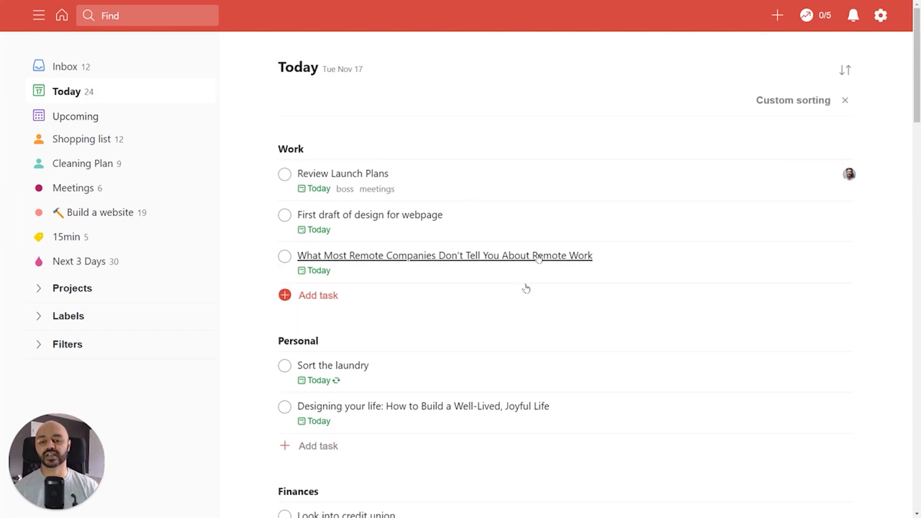
pyautogui.moveTo(445, 193)
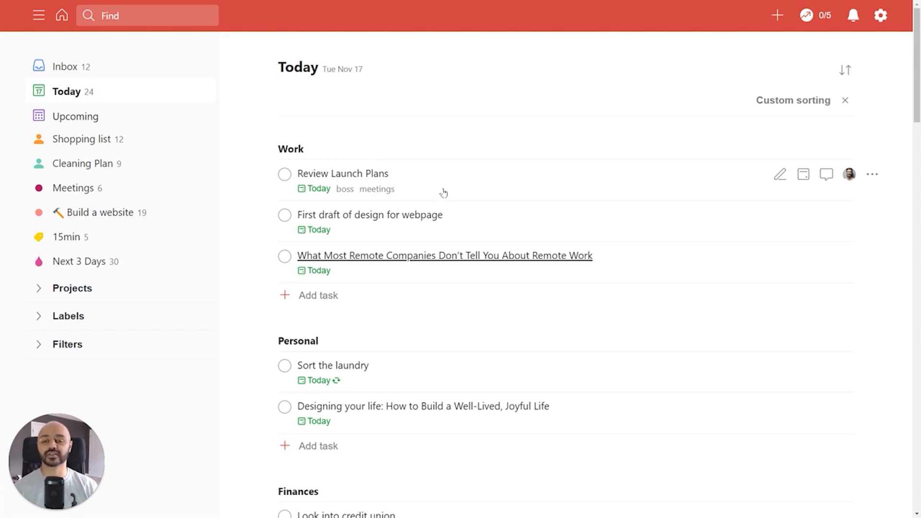
pyautogui.moveTo(395, 153)
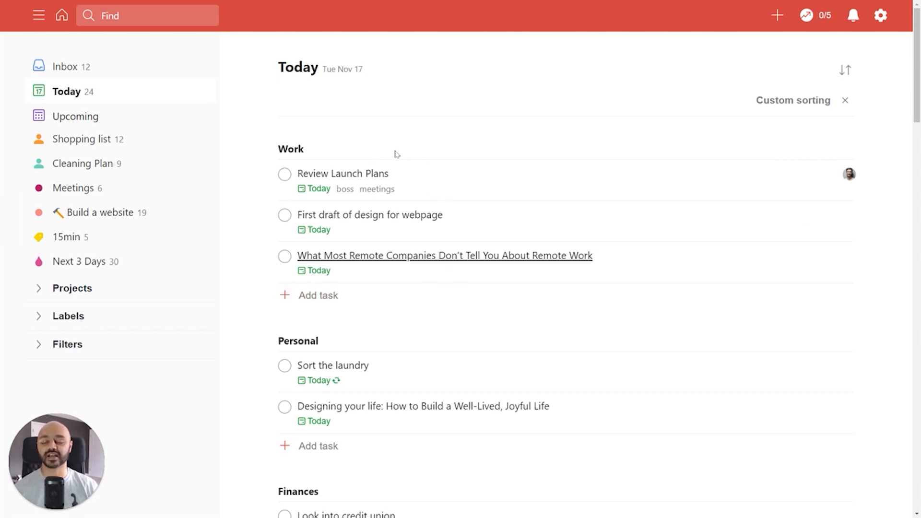
pyautogui.moveTo(495, 222)
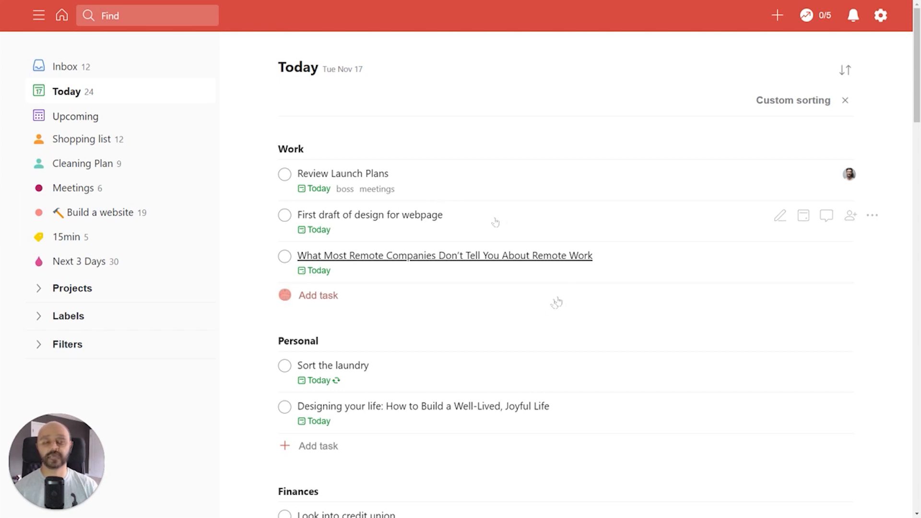
pyautogui.moveTo(846, 100)
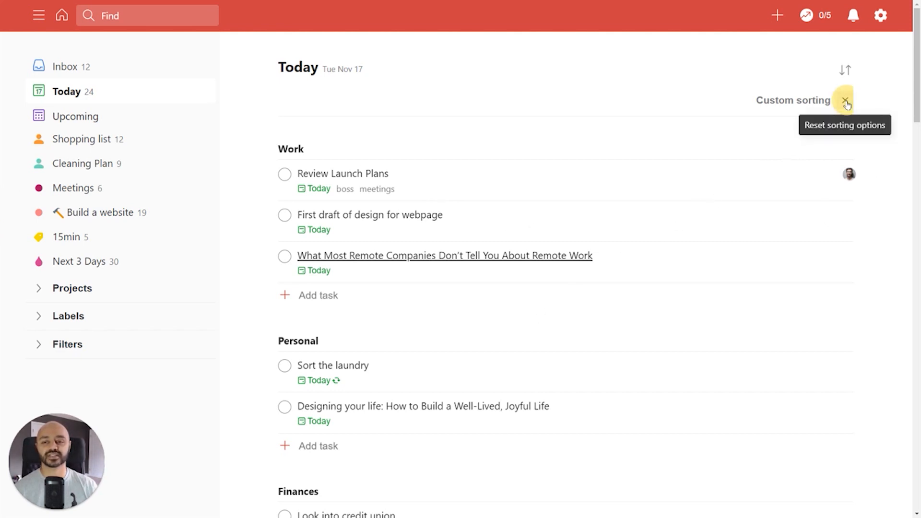
pyautogui.click(847, 100)
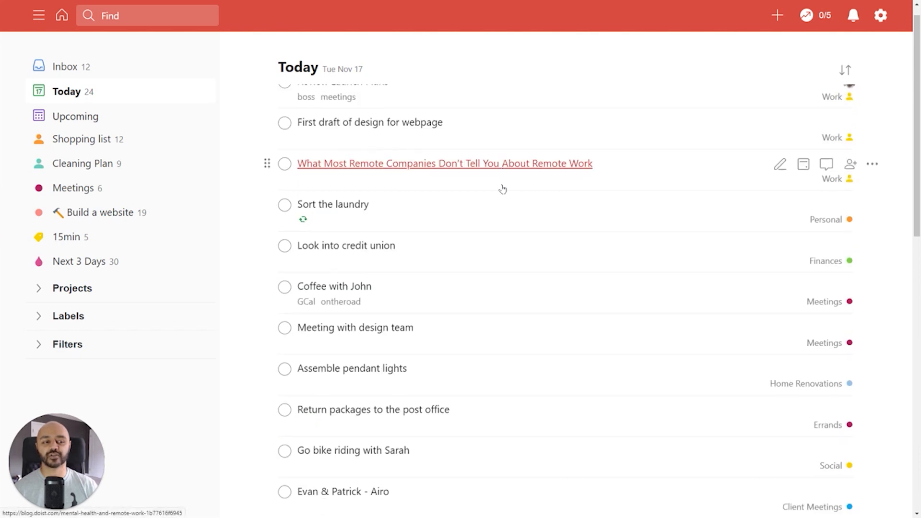
pyautogui.scroll(-3)
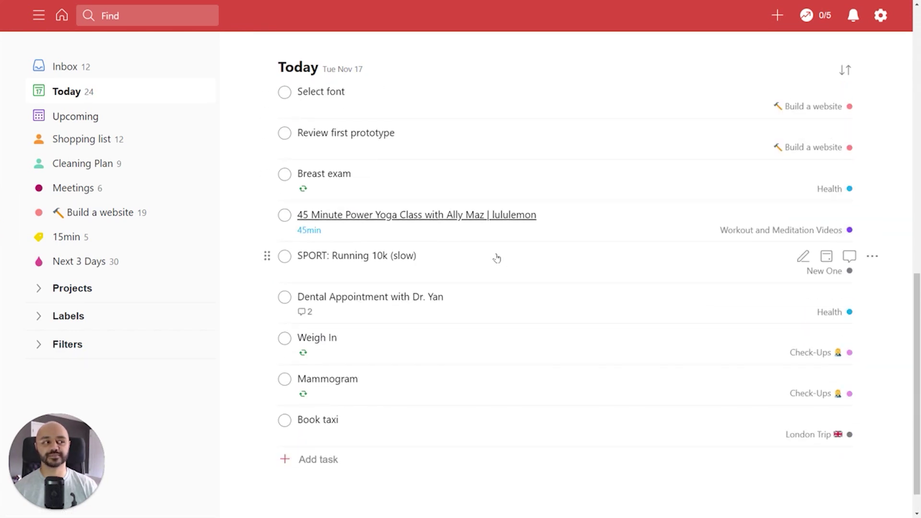
pyautogui.moveTo(496, 262)
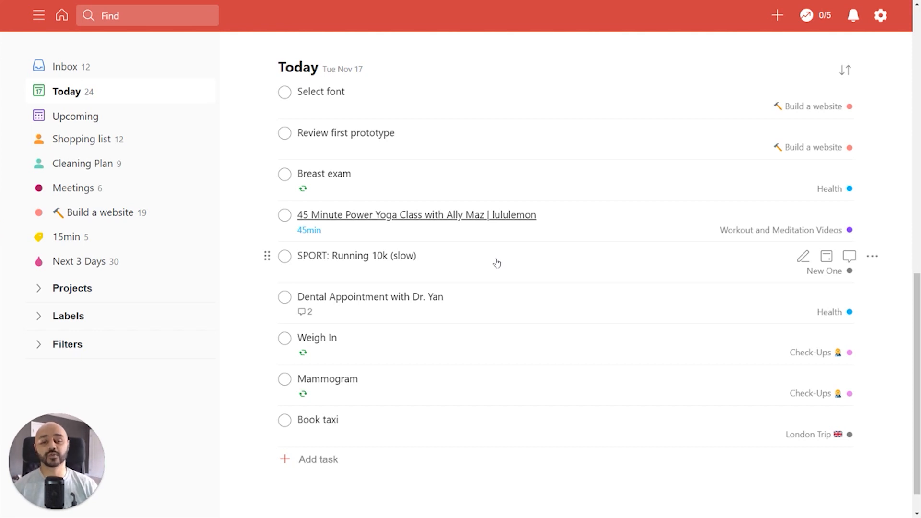
pyautogui.moveTo(844, 69)
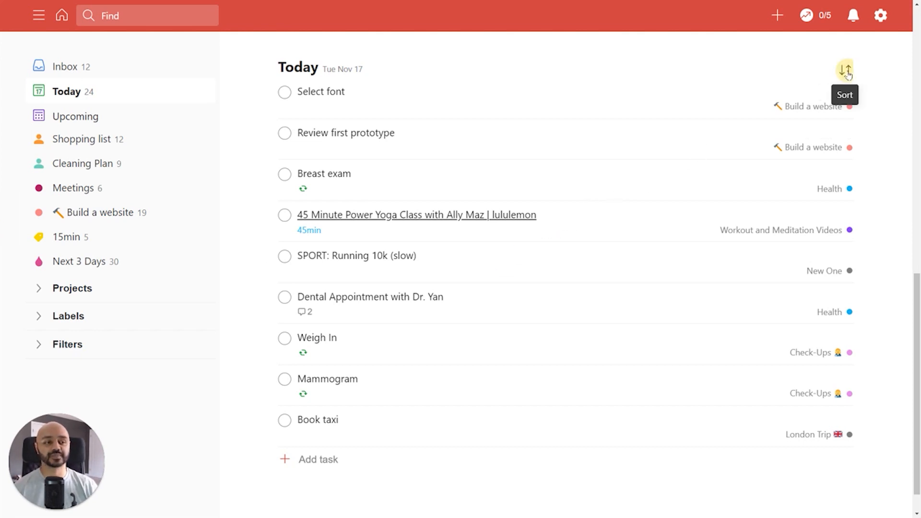
# - Sort the Today tasks alphabetically
pyautogui.click(844, 69)
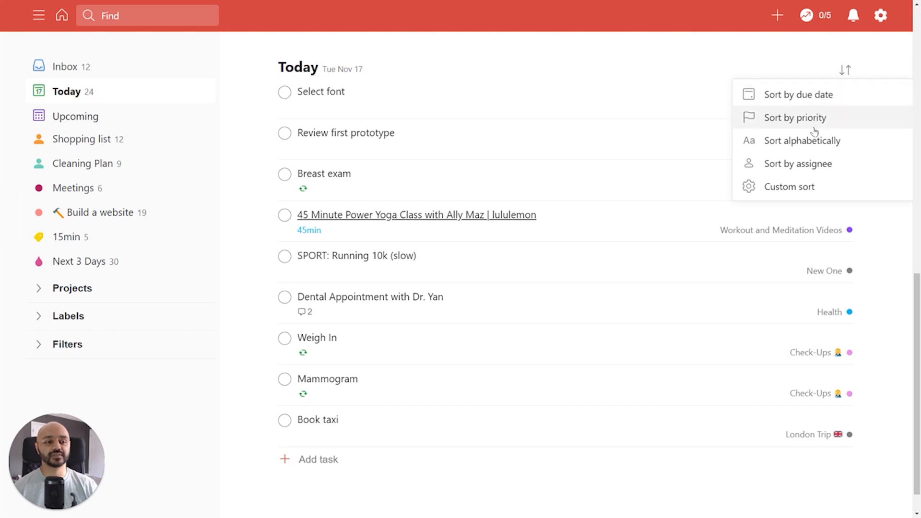
pyautogui.moveTo(861, 147)
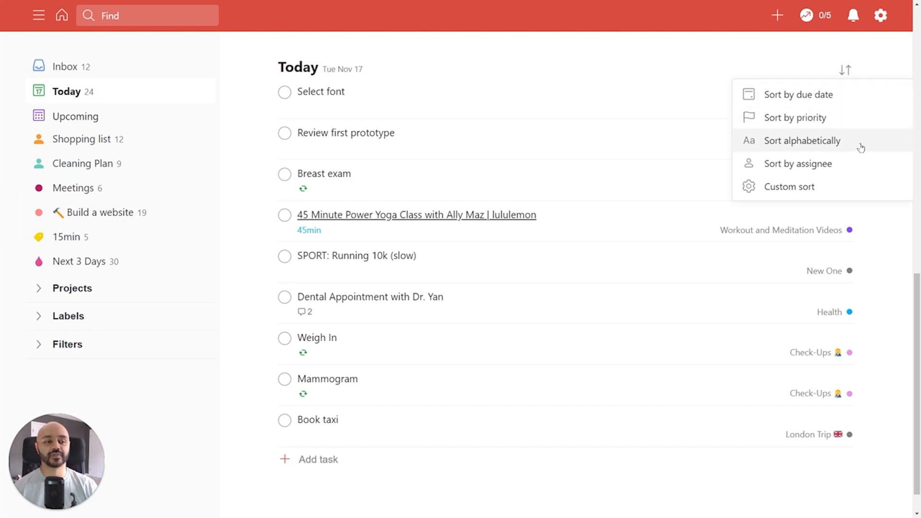
pyautogui.click(801, 140)
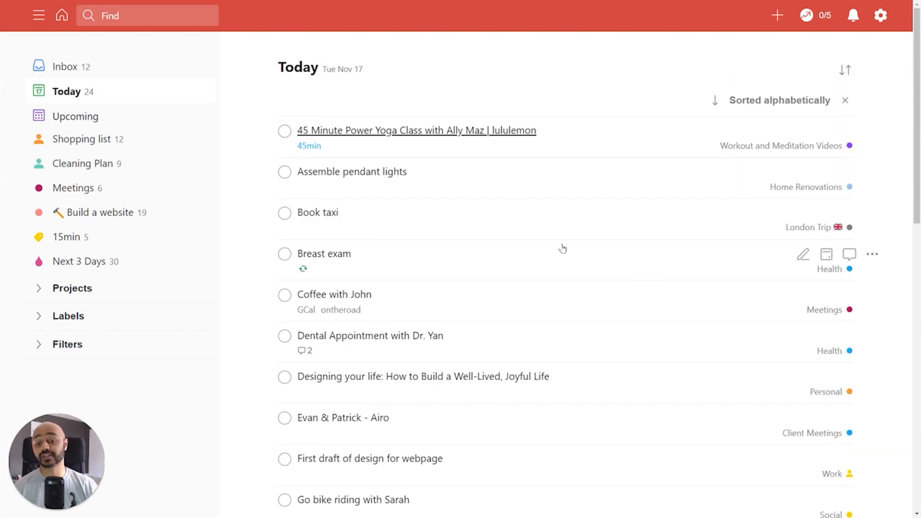
pyautogui.scroll(-3)
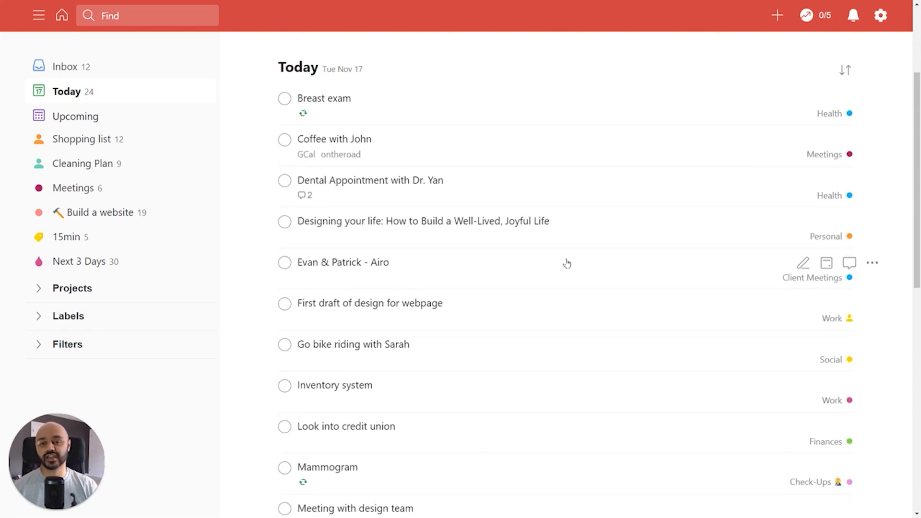
pyautogui.scroll(-3)
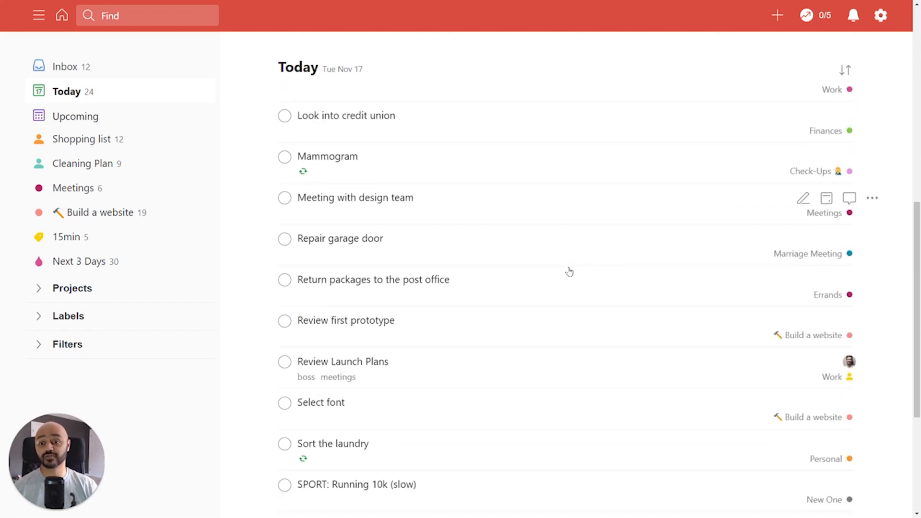
pyautogui.moveTo(569, 271)
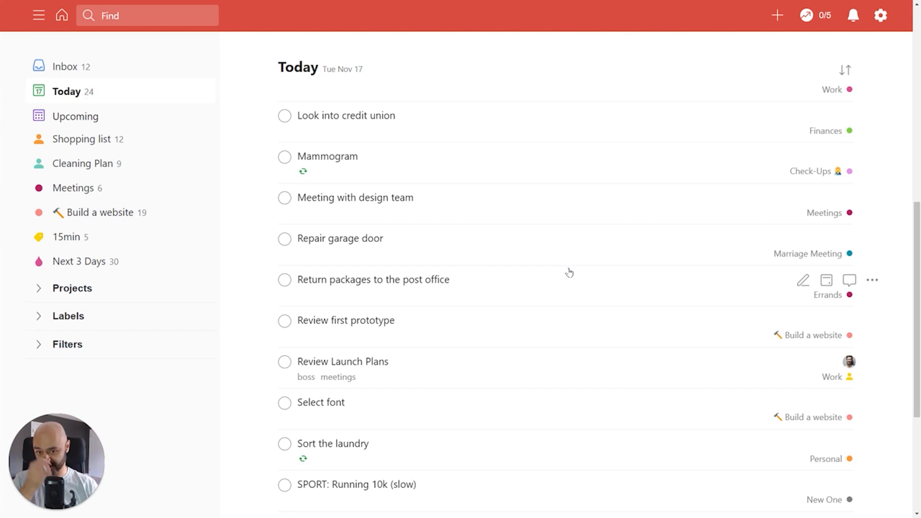
# - Review the sorted Today list, then open the Cleaning Plan project with its nine chores
pyautogui.scroll(3)
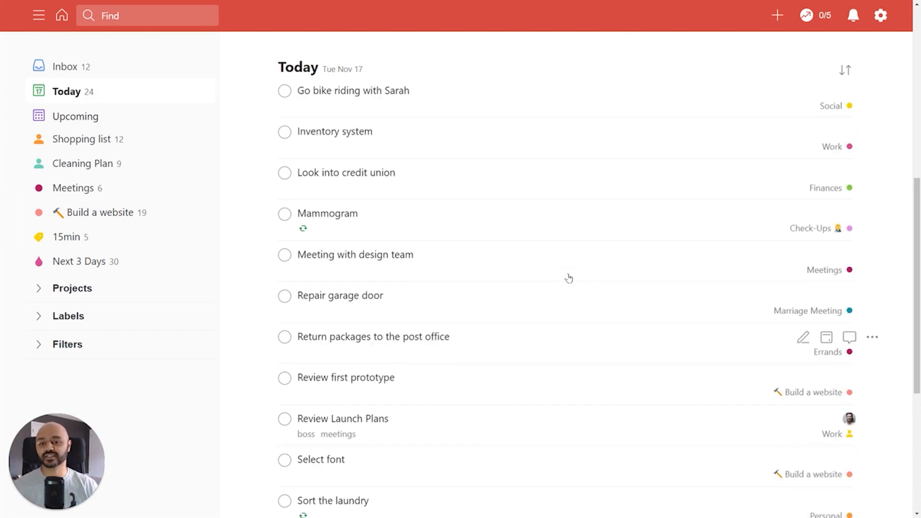
pyautogui.scroll(-3)
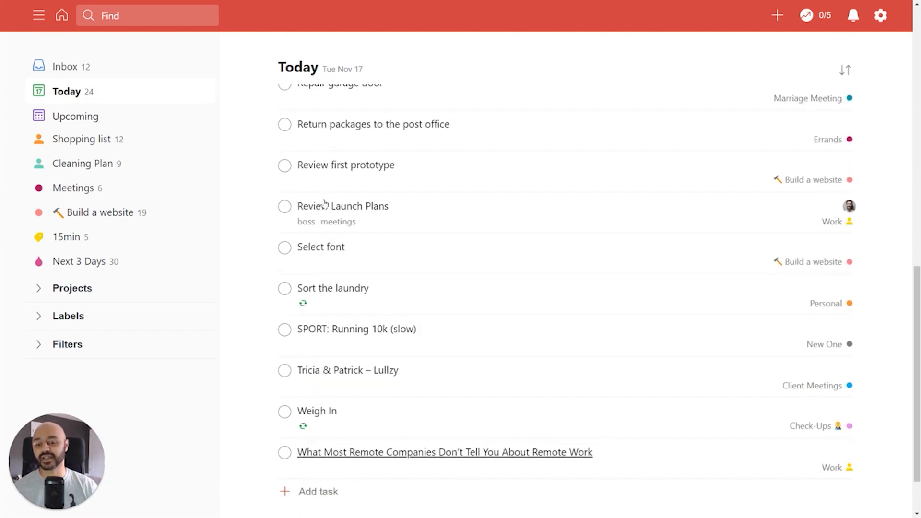
pyautogui.scroll(3)
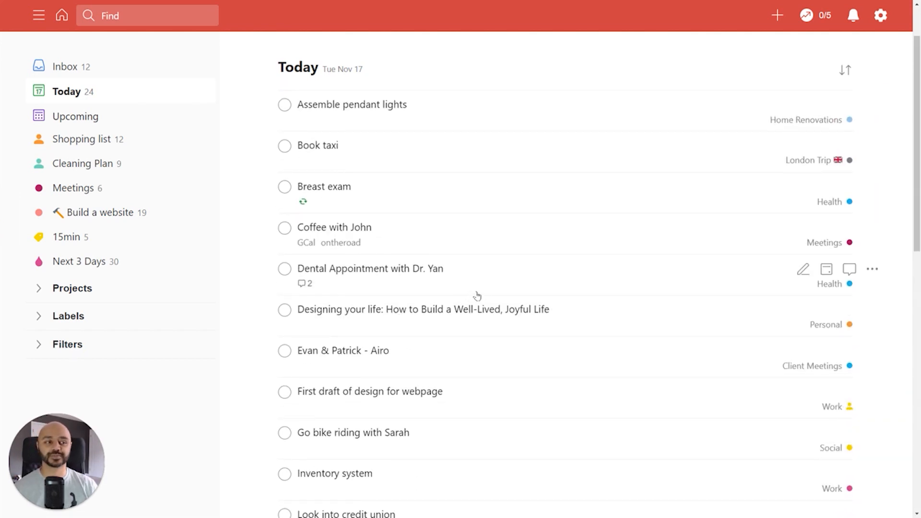
pyautogui.scroll(-3)
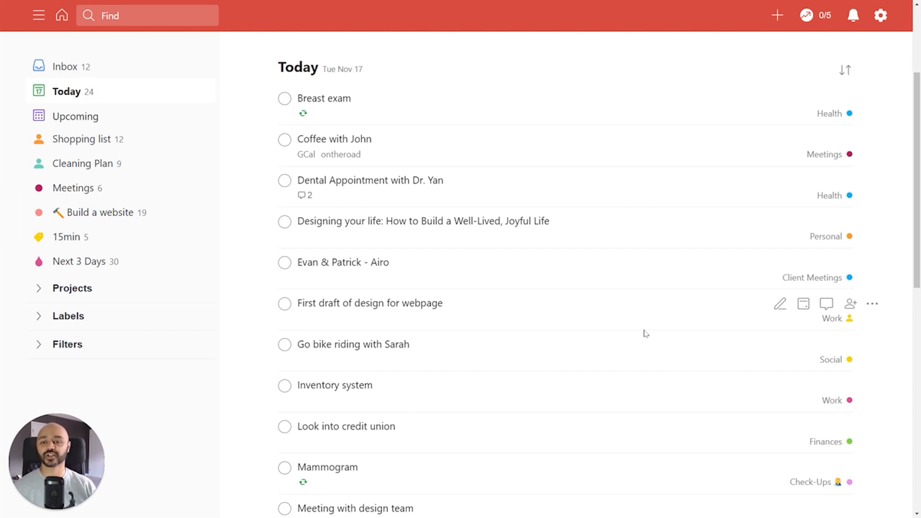
pyautogui.click(845, 70)
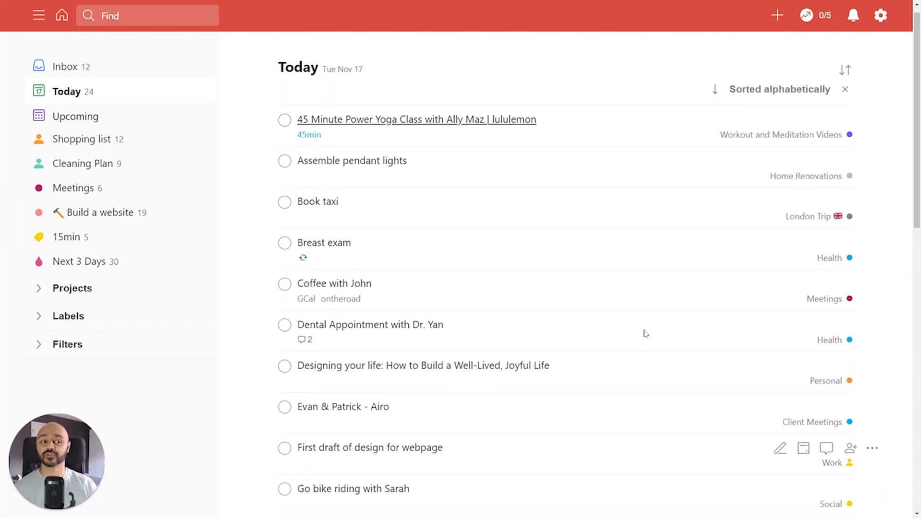
pyautogui.moveTo(845, 100)
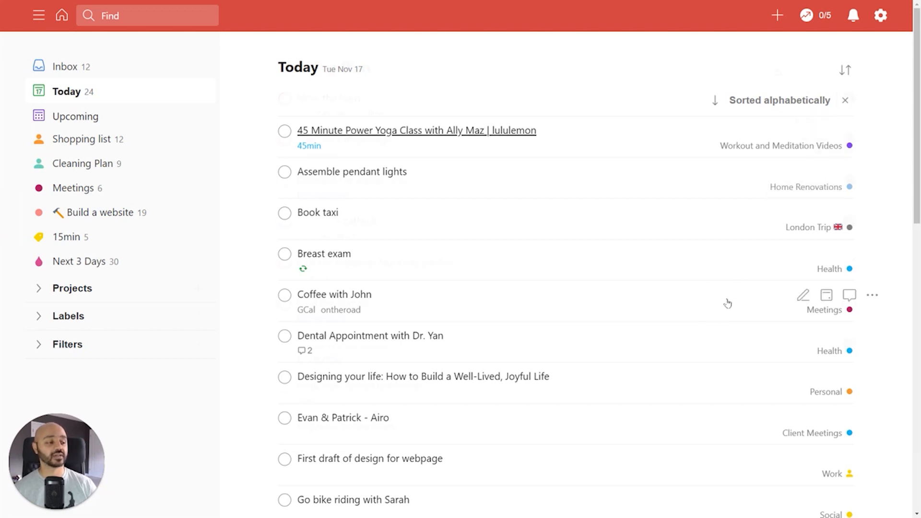
pyautogui.click(85, 163)
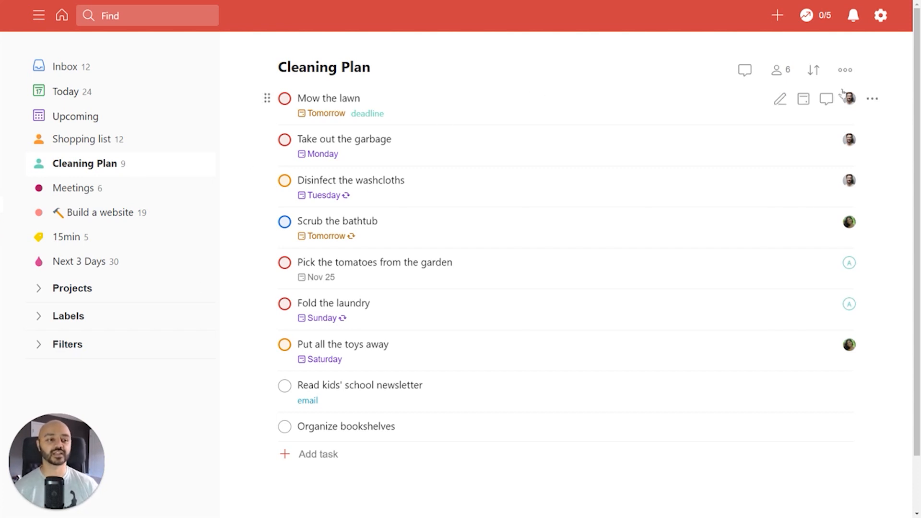
pyautogui.moveTo(855, 205)
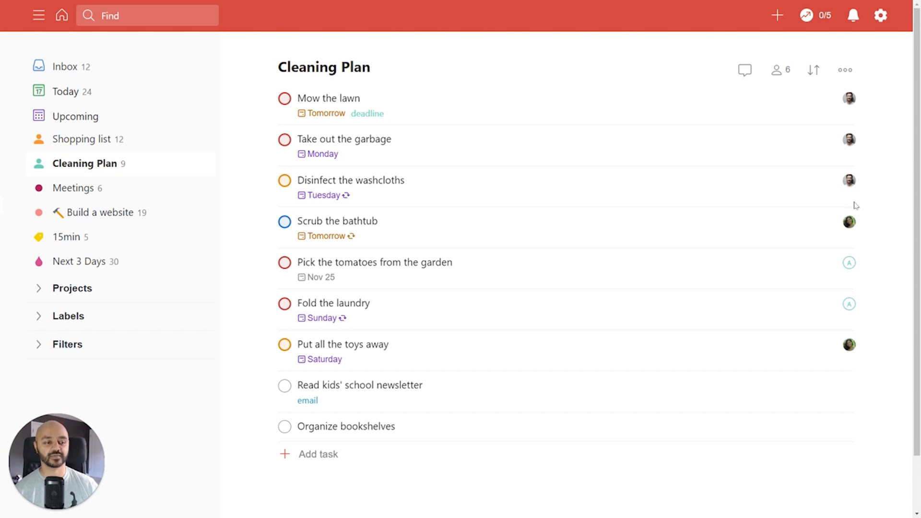
pyautogui.moveTo(848, 222)
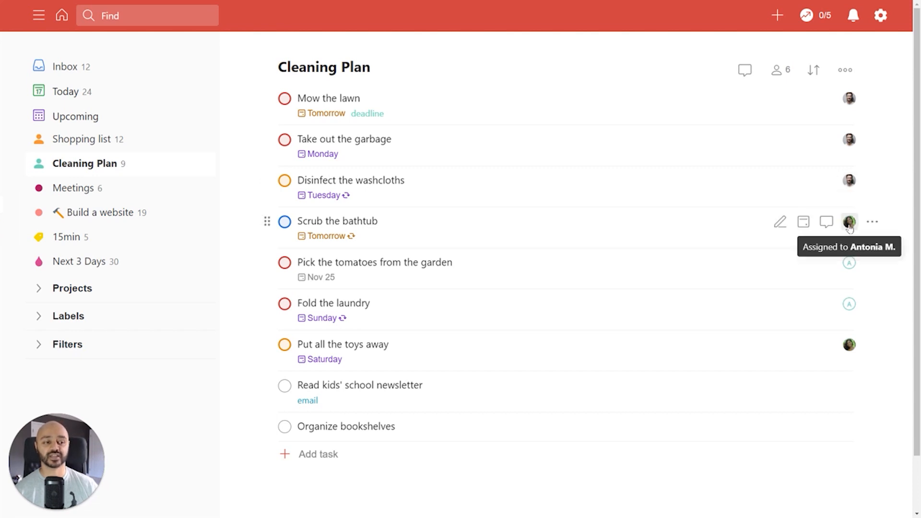
pyautogui.moveTo(328, 105)
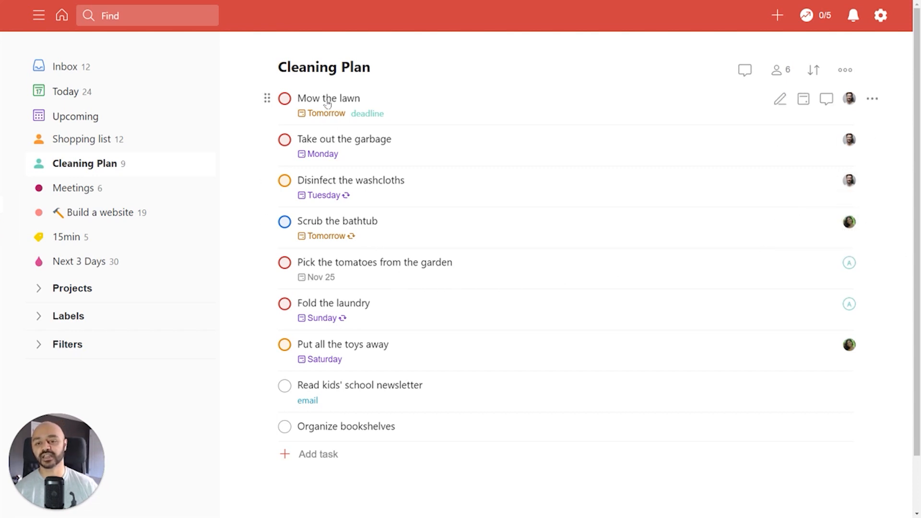
pyautogui.moveTo(845, 72)
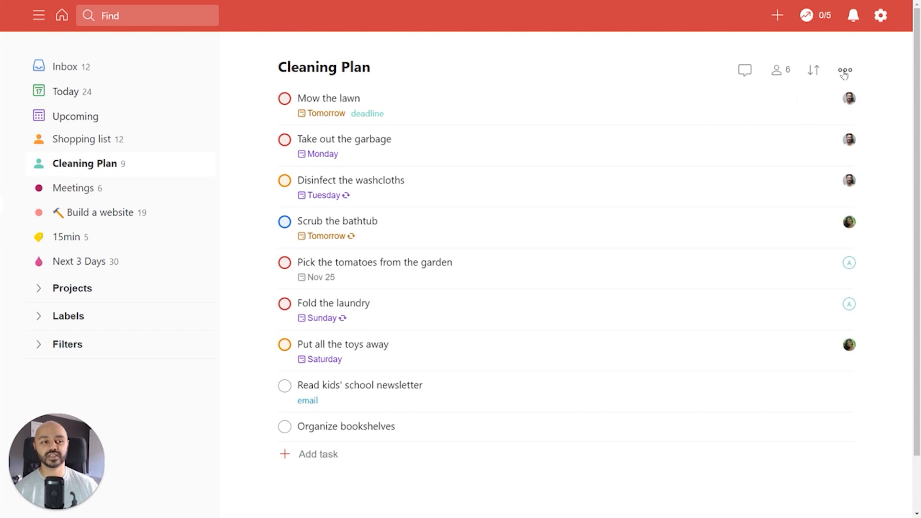
pyautogui.moveTo(845, 70)
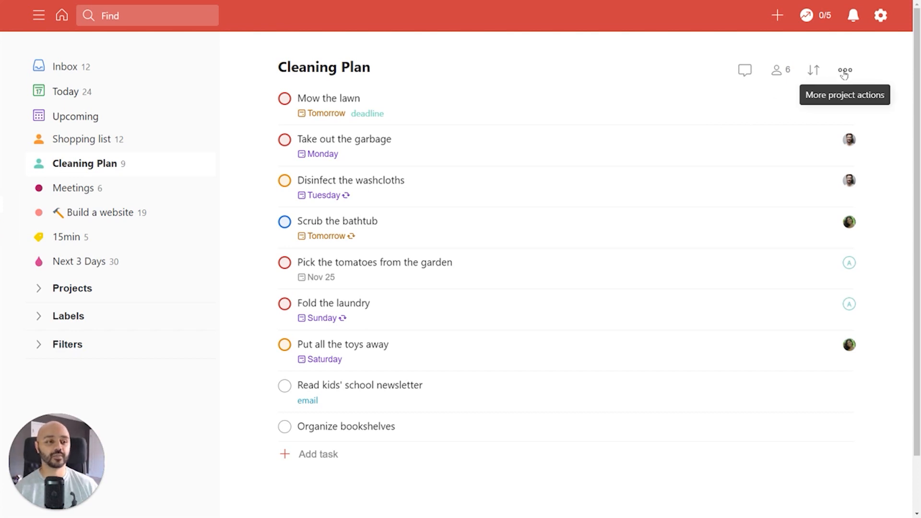
# - Switch the Cleaning Plan project to board view
pyautogui.click(844, 71)
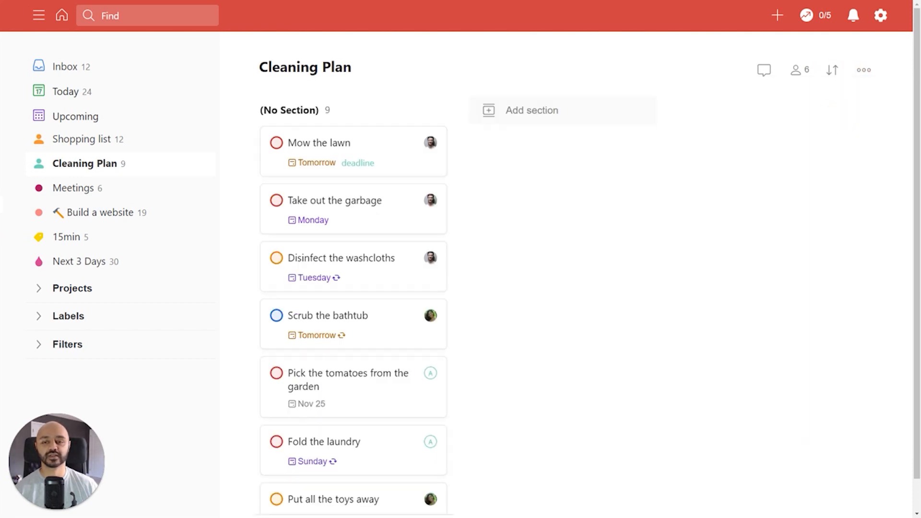
pyautogui.moveTo(416, 386)
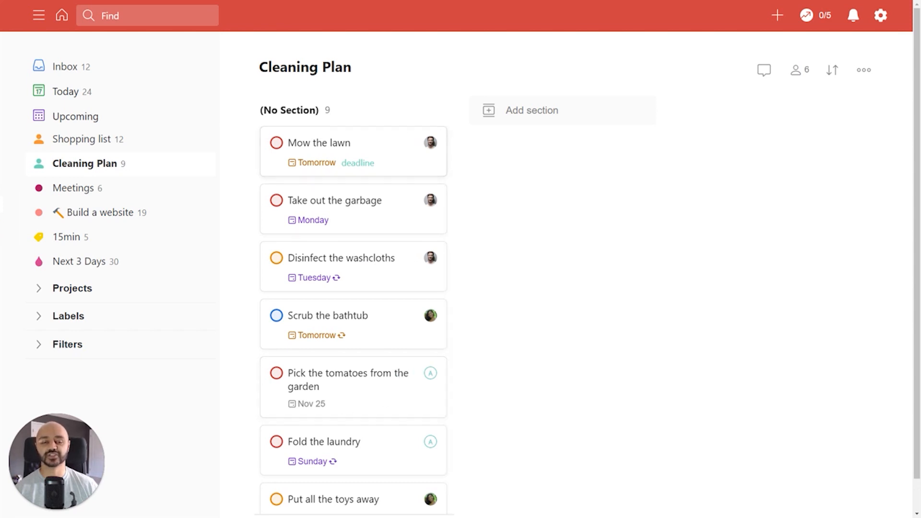
pyautogui.moveTo(834, 91)
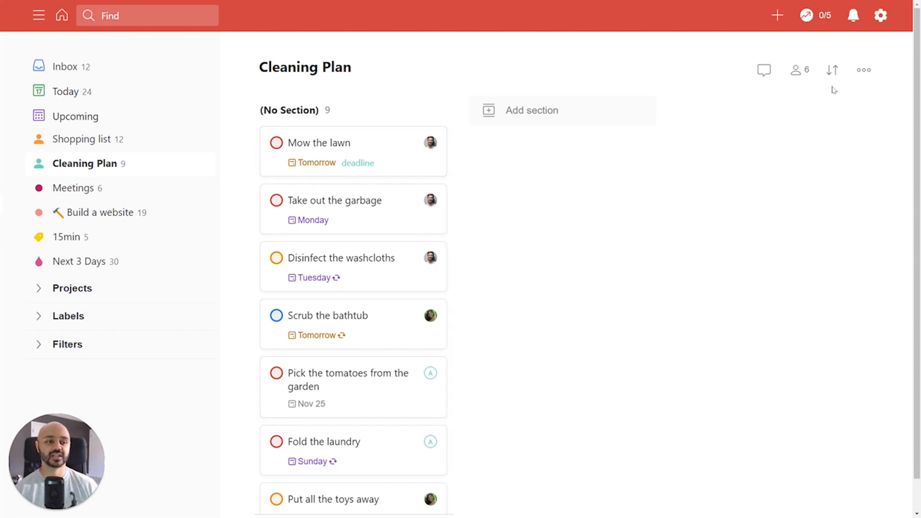
pyautogui.moveTo(832, 70)
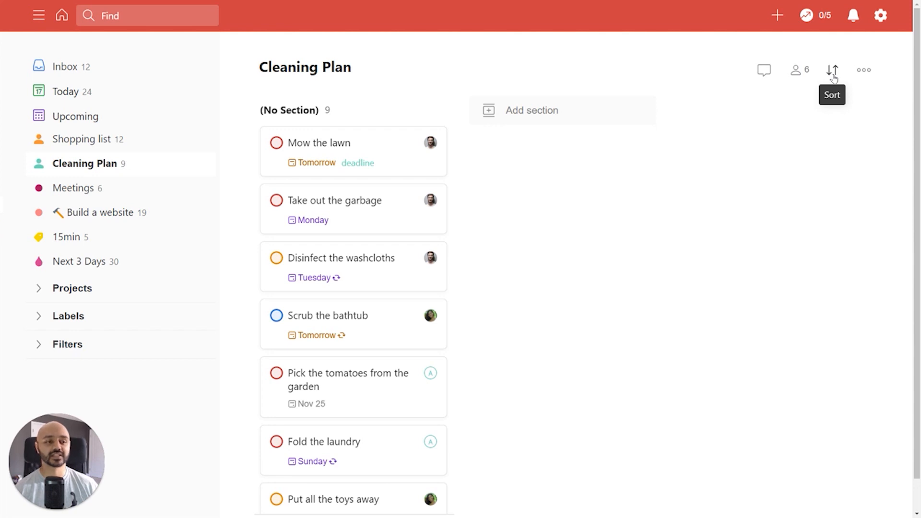
pyautogui.click(832, 70)
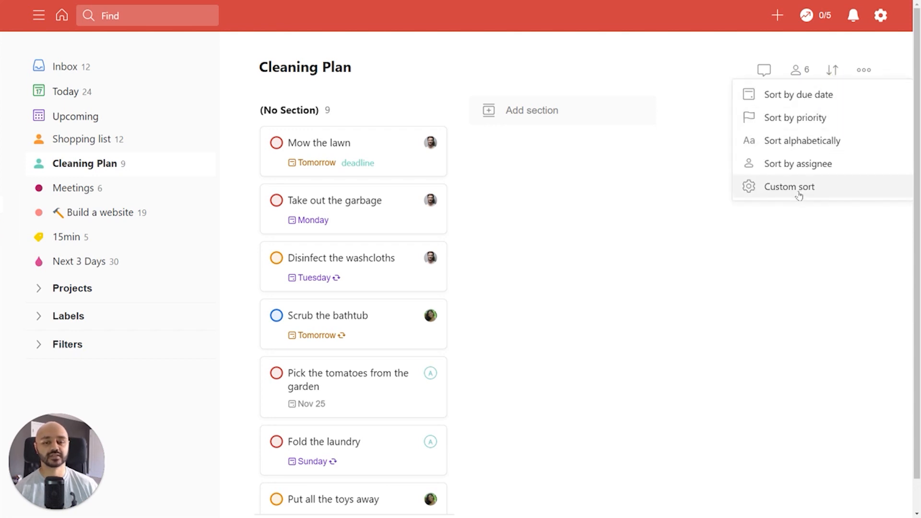
pyautogui.click(789, 186)
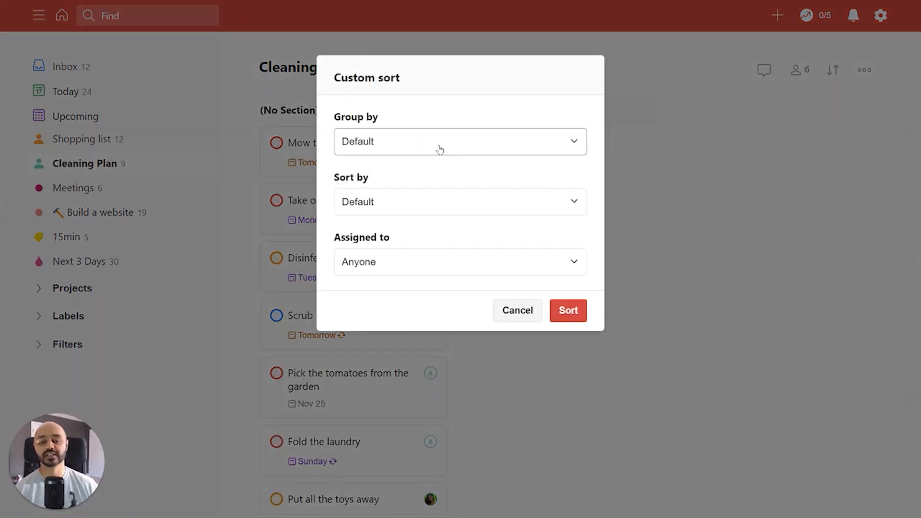
pyautogui.click(460, 141)
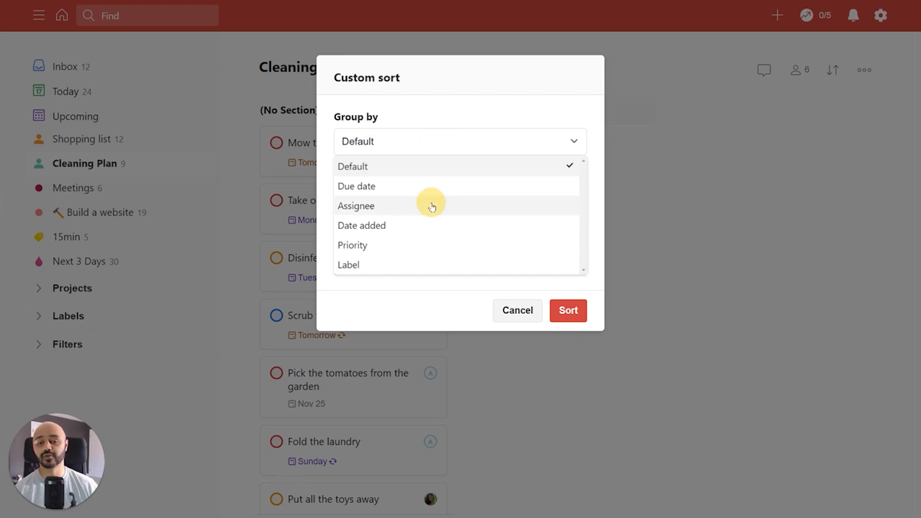
pyautogui.click(355, 206)
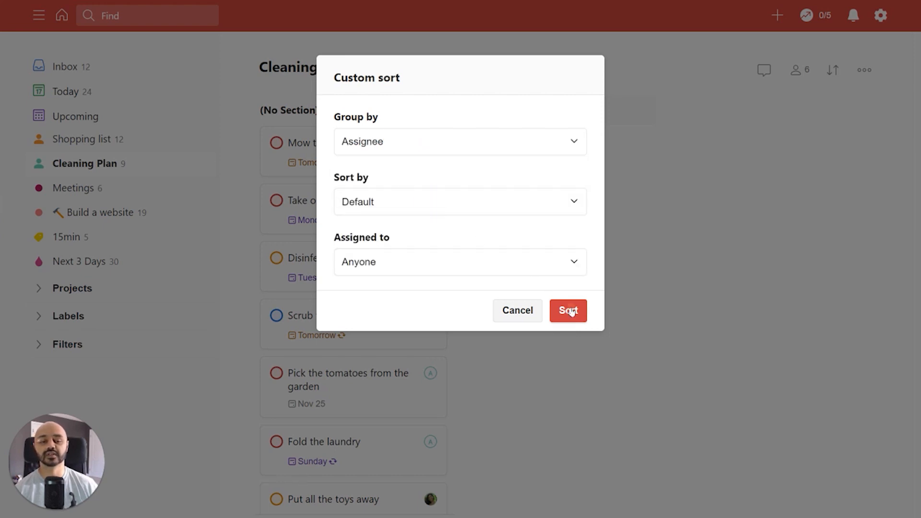
pyautogui.click(567, 310)
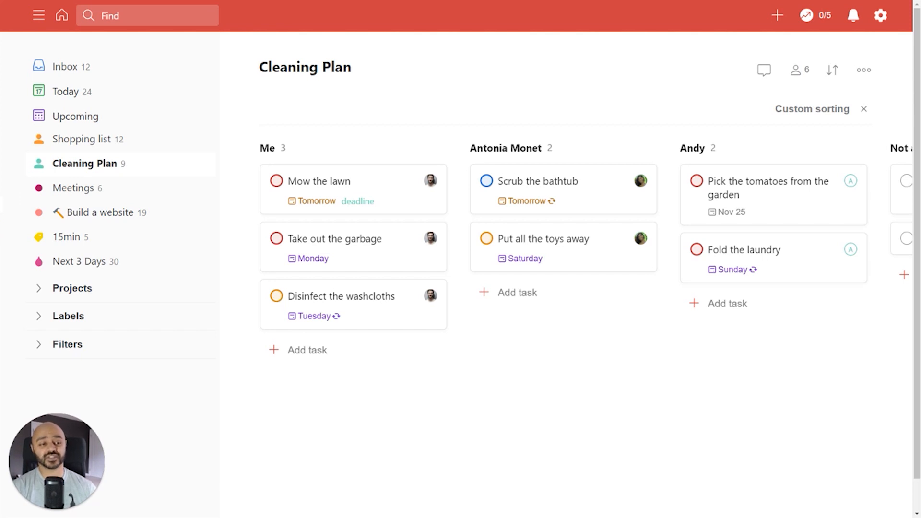
pyautogui.moveTo(812, 108)
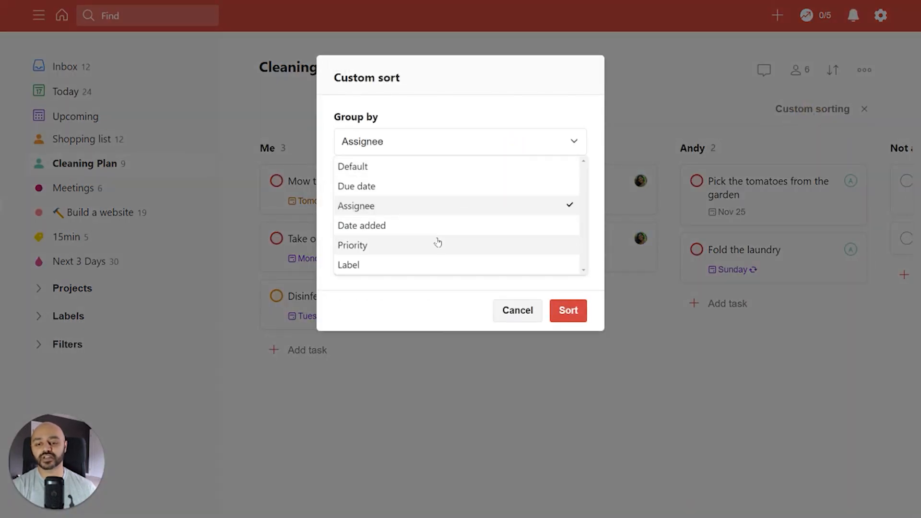
# - Group the board by priority, then reset Custom sorting so chores return to one column
pyautogui.click(351, 245)
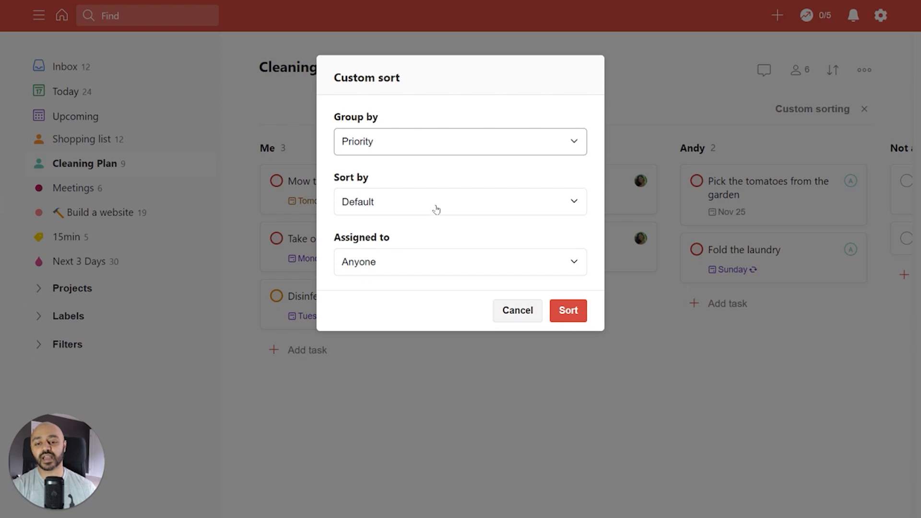
pyautogui.click(459, 201)
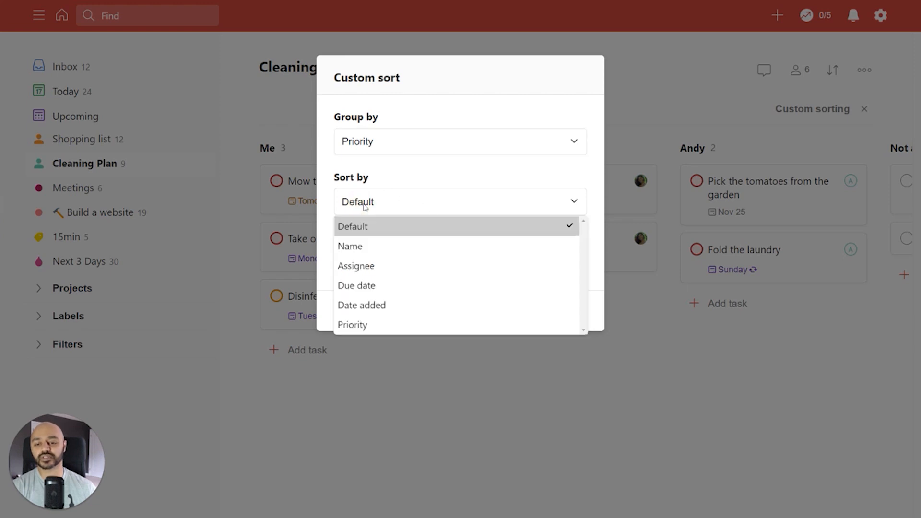
pyautogui.click(356, 265)
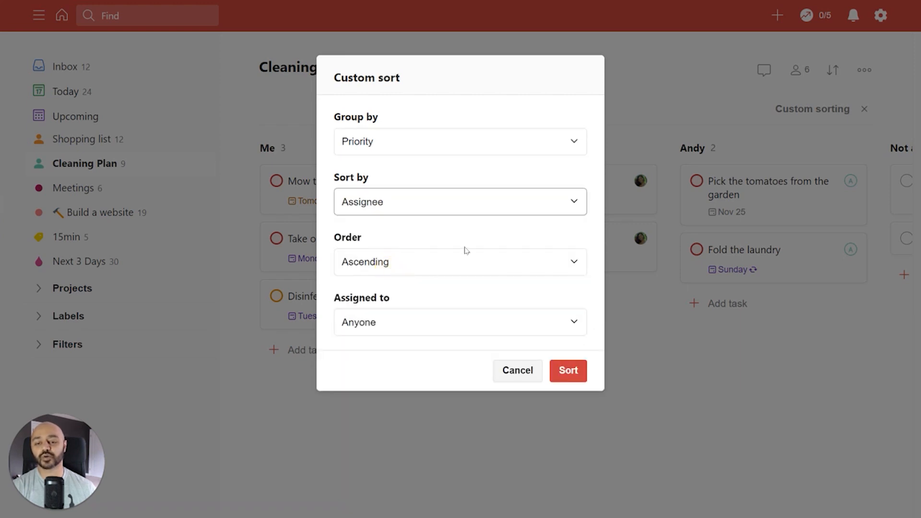
pyautogui.click(567, 371)
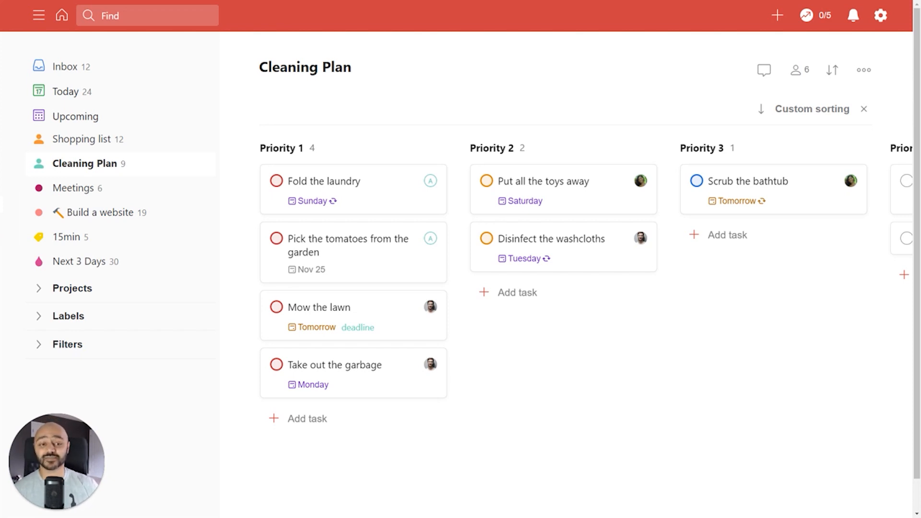
pyautogui.moveTo(863, 110)
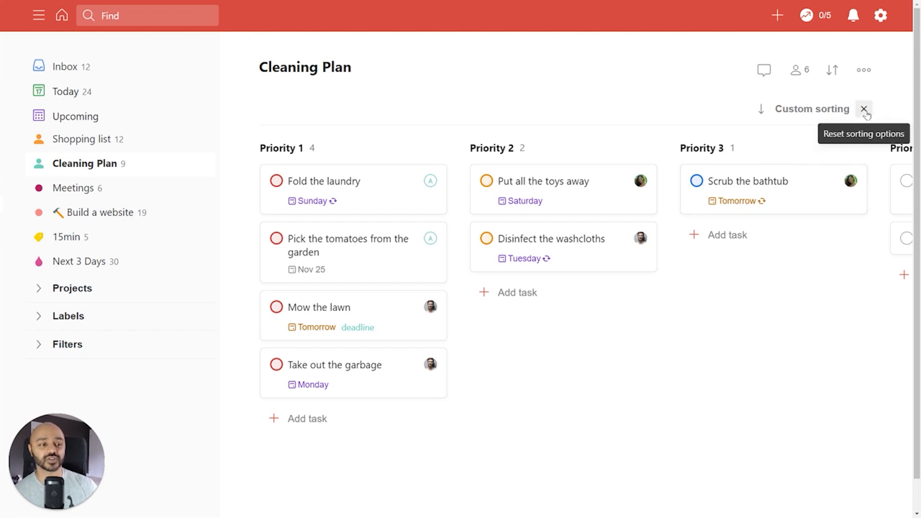
pyautogui.click(863, 109)
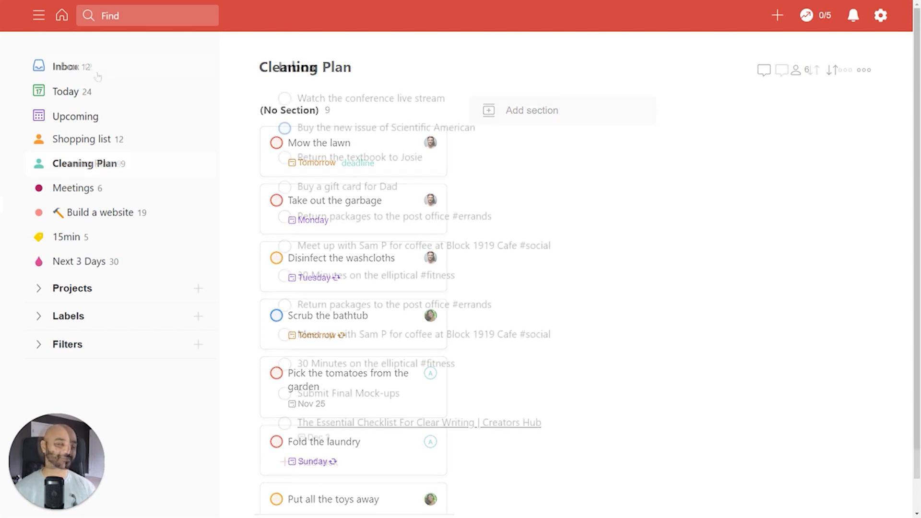
# - Open the Inbox with its 12 tasks
pyautogui.click(66, 66)
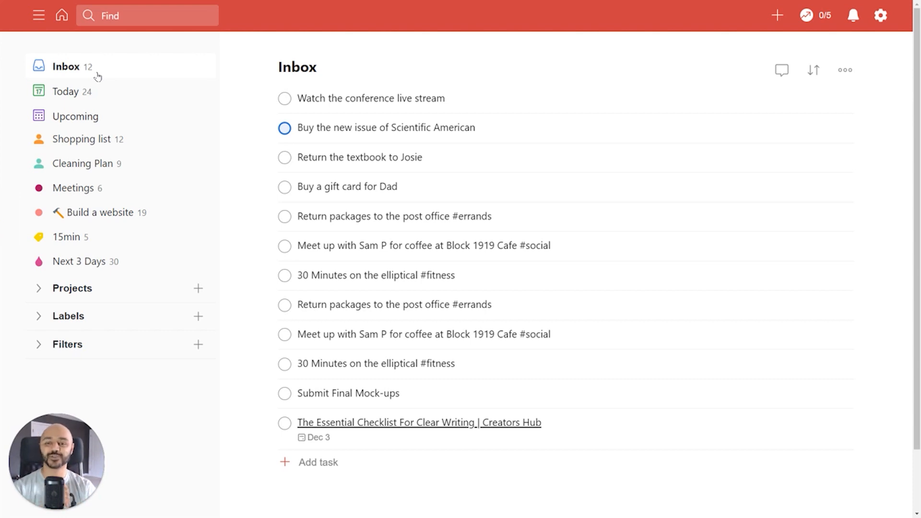
pyautogui.moveTo(429, 239)
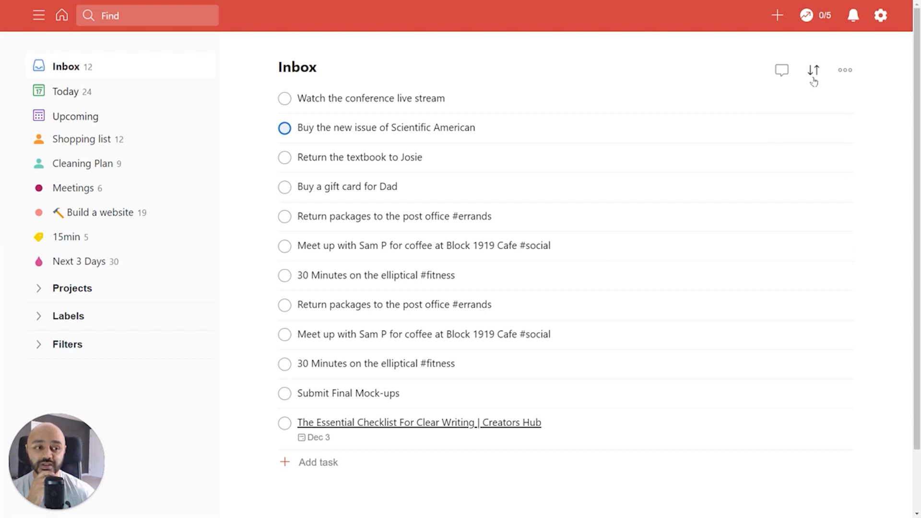
# - Group Inbox tasks by Date added, under headings like Mon Apr 30 and Tue Jul 3
pyautogui.click(813, 70)
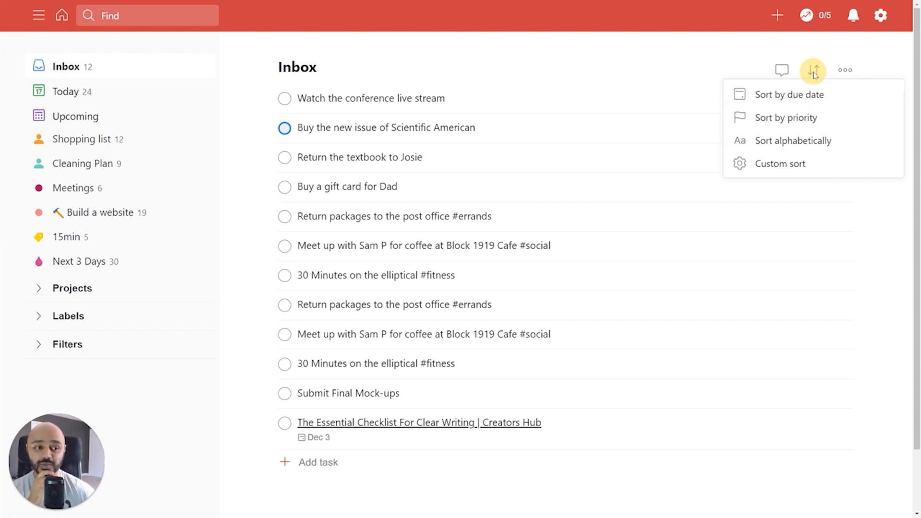
pyautogui.moveTo(813, 71)
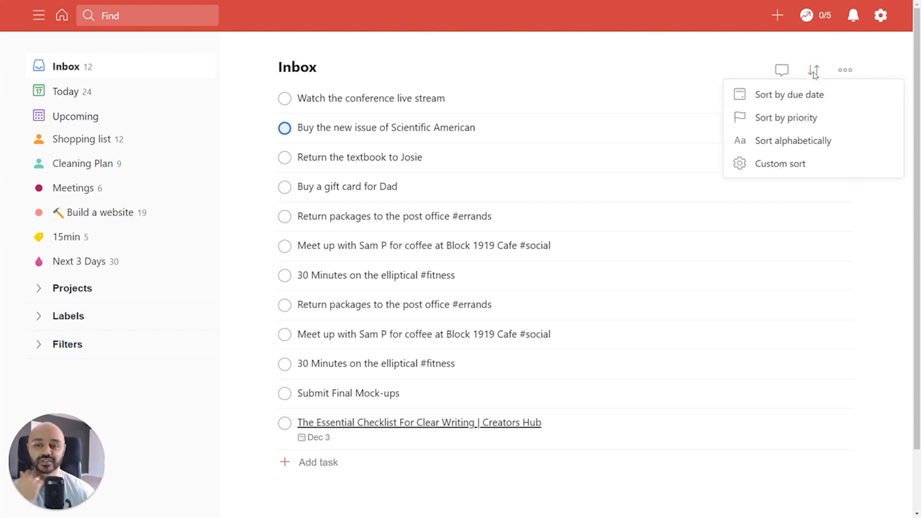
pyautogui.moveTo(793, 163)
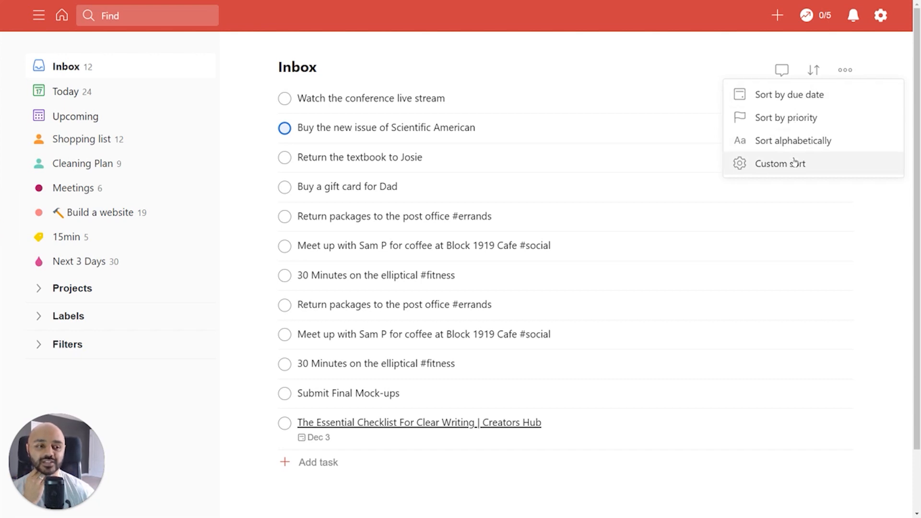
pyautogui.click(779, 163)
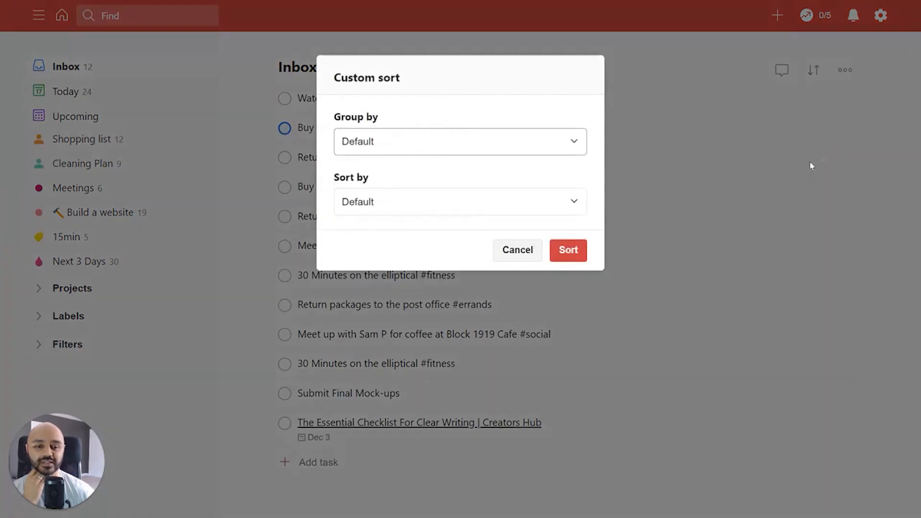
pyautogui.click(459, 141)
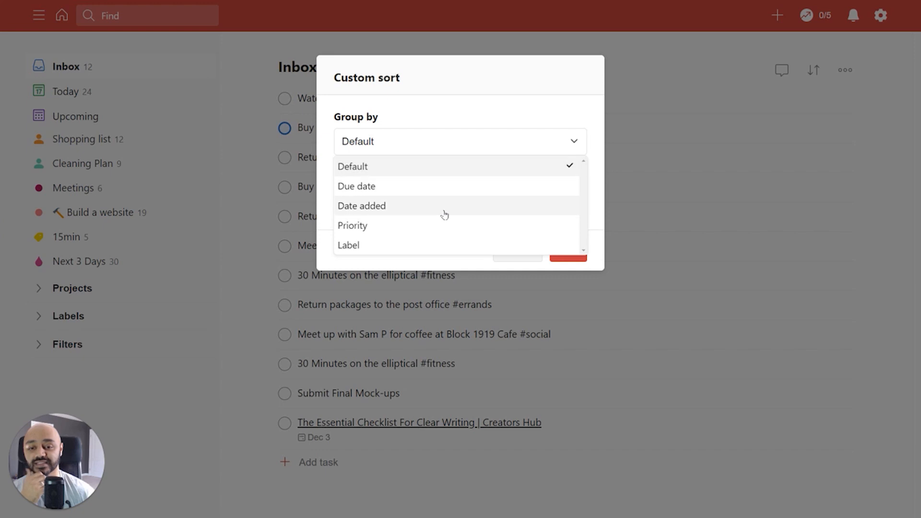
pyautogui.click(360, 206)
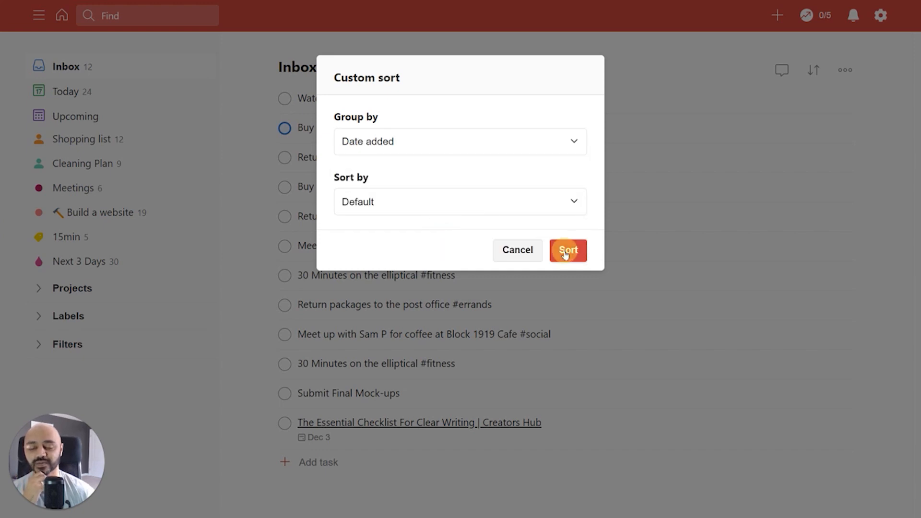
pyautogui.click(567, 250)
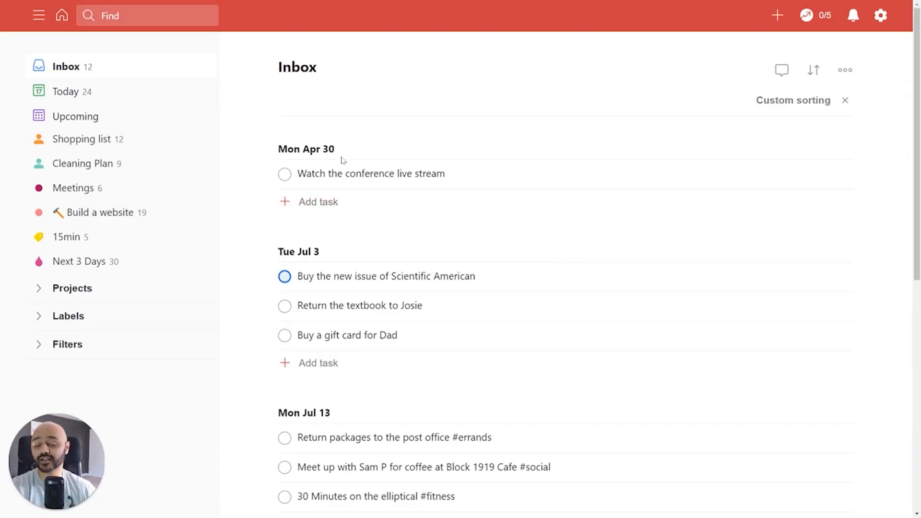
pyautogui.moveTo(580, 240)
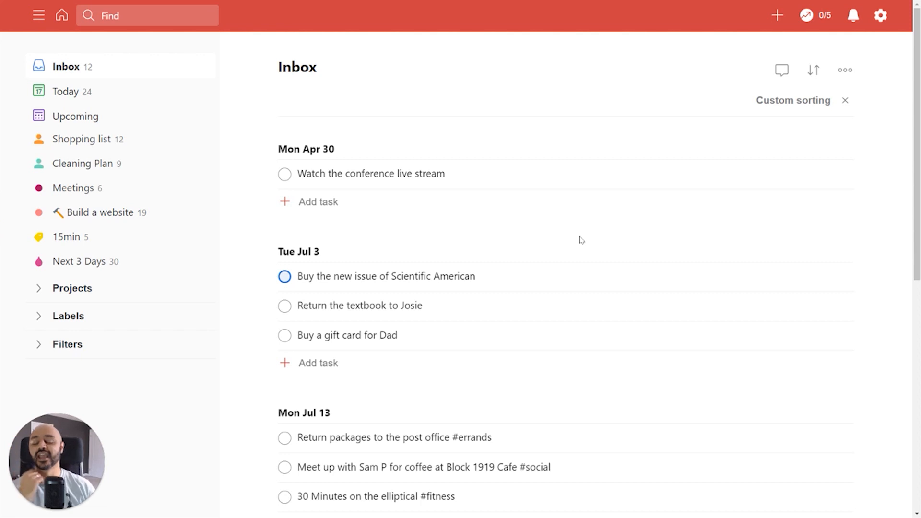
pyautogui.scroll(-3)
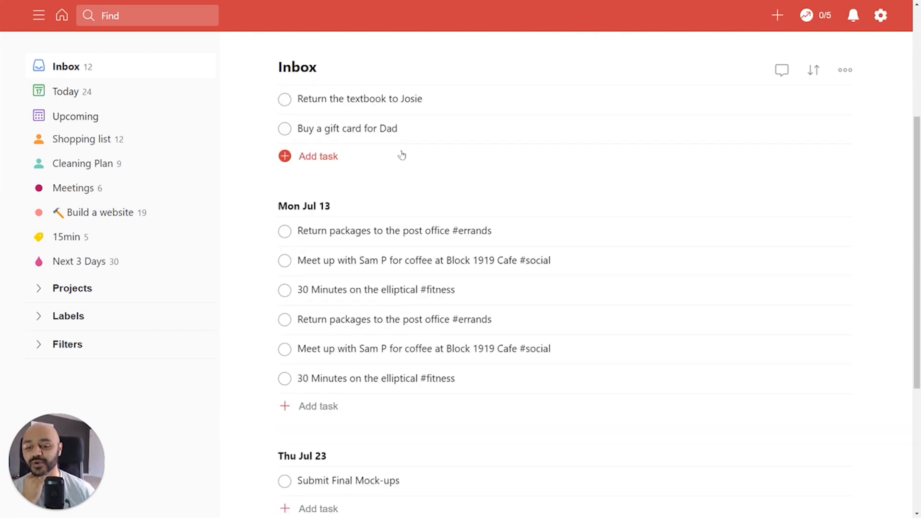
pyautogui.scroll(-3)
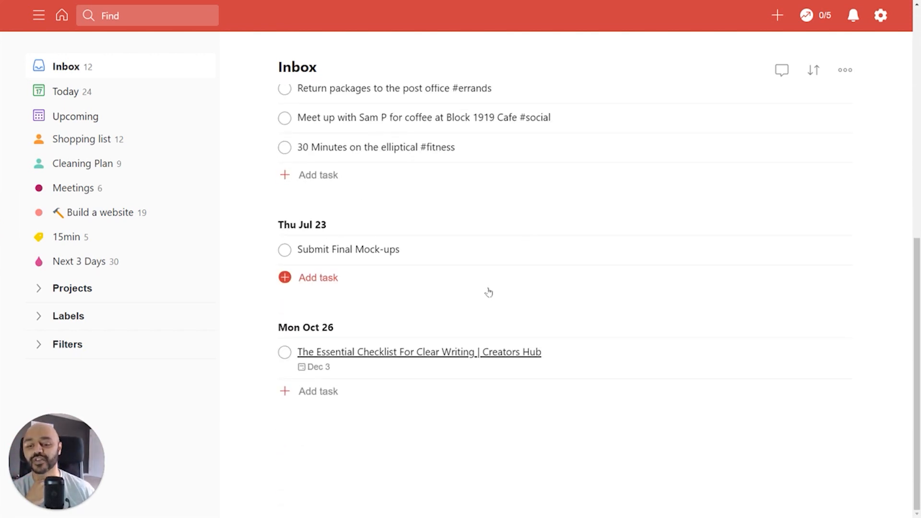
pyautogui.scroll(3)
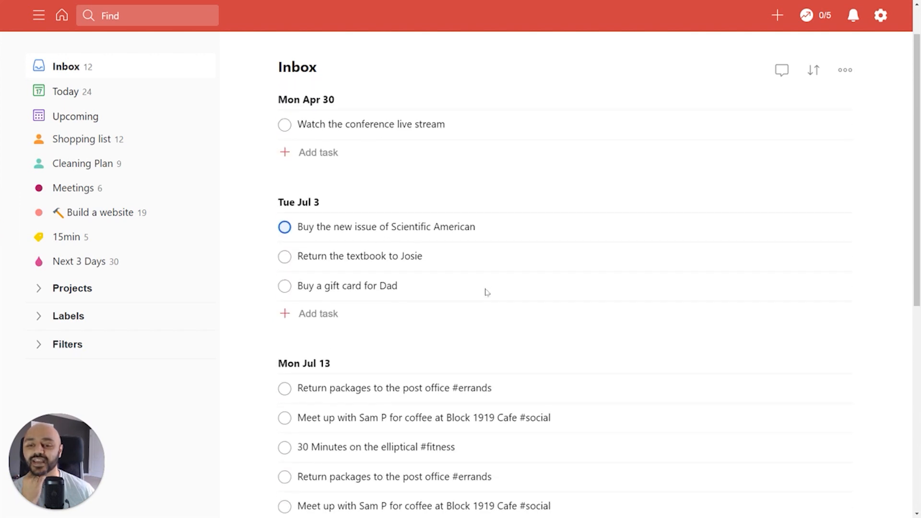
# - Set Inbox to Default grouping sorted by Date added ascending, then open the 15min filter
pyautogui.click(812, 70)
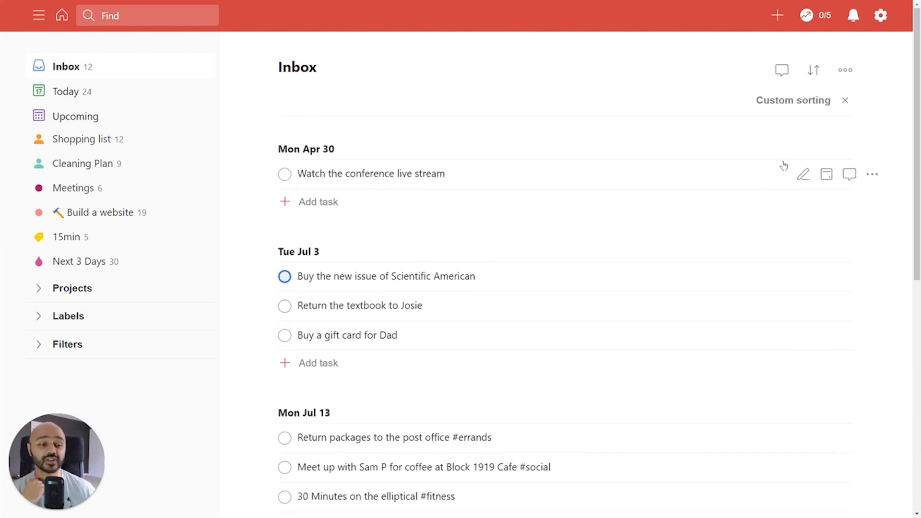
pyautogui.click(812, 70)
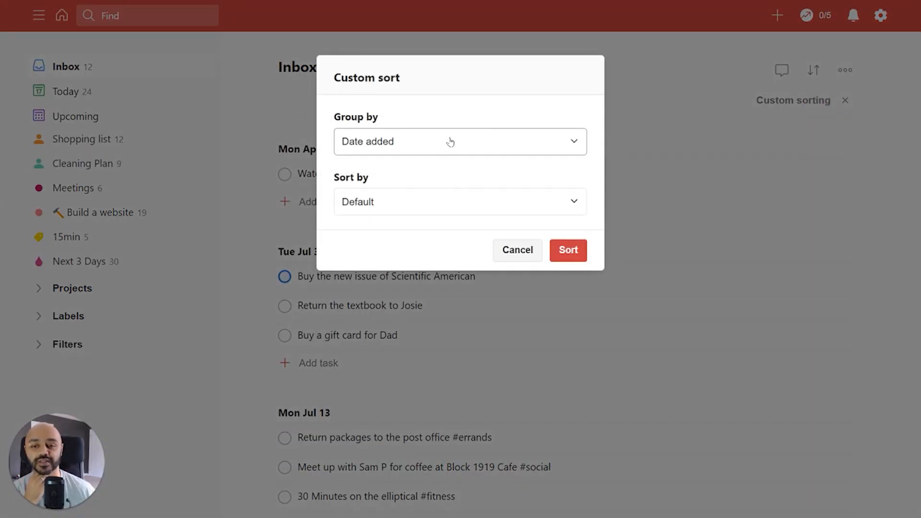
pyautogui.click(460, 202)
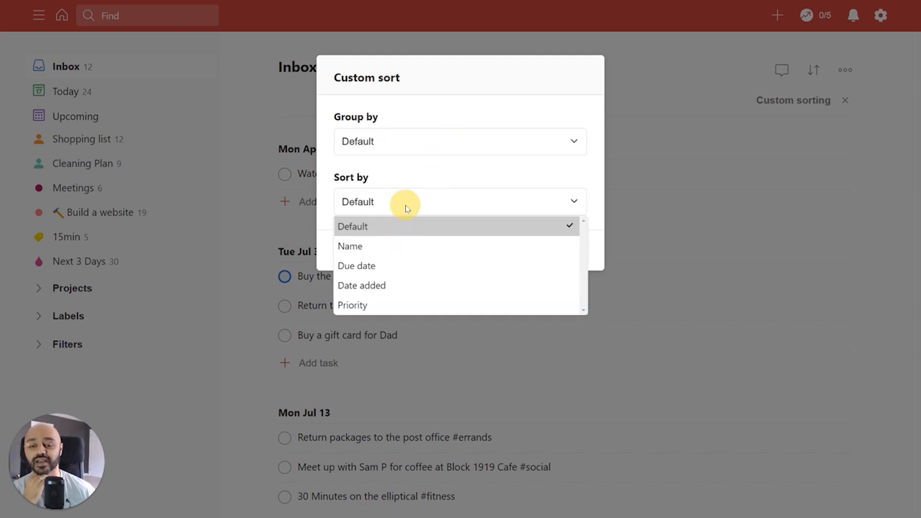
pyautogui.click(362, 285)
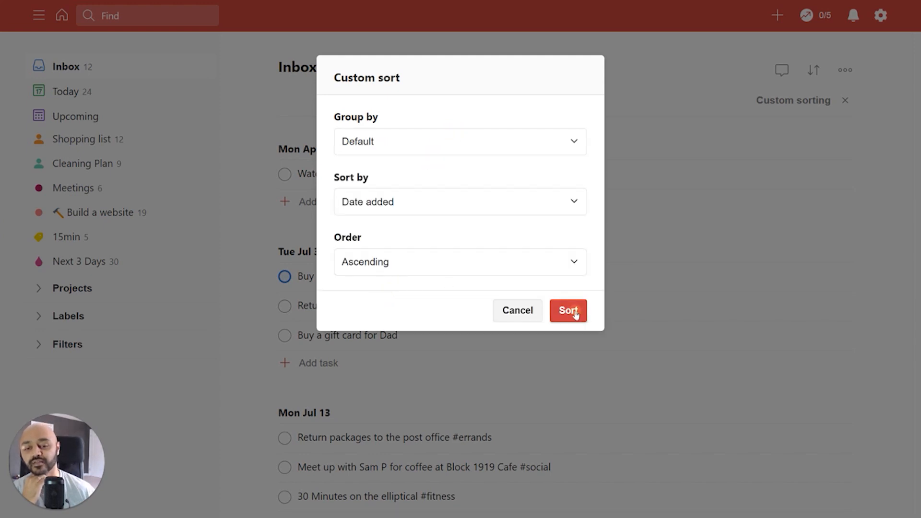
pyautogui.click(567, 310)
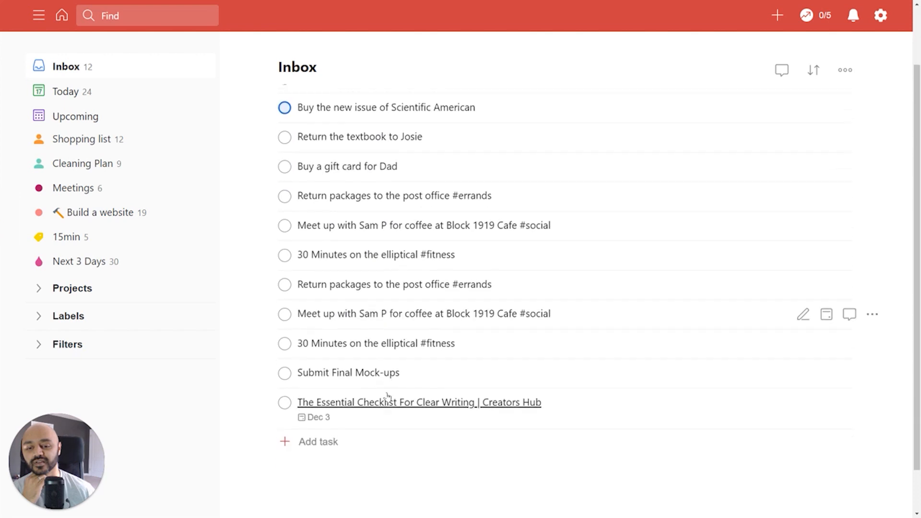
pyautogui.click(812, 70)
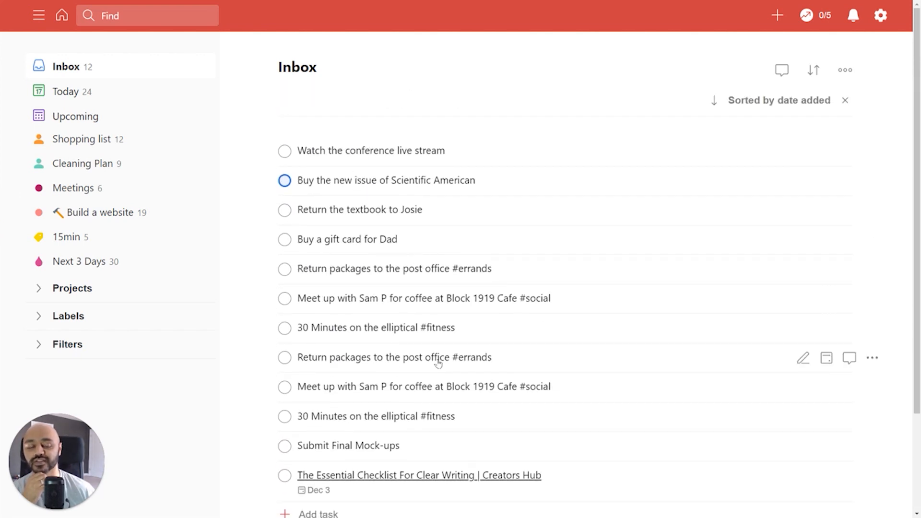
pyautogui.moveTo(436, 253)
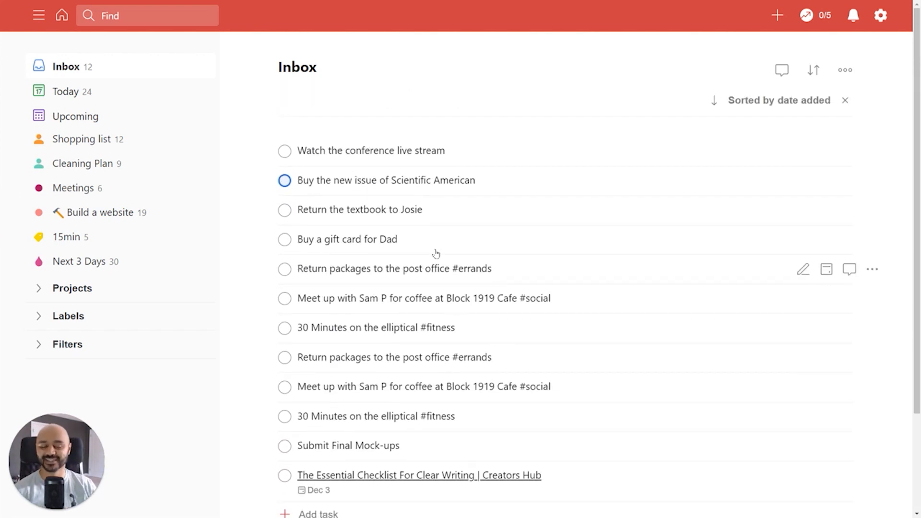
pyautogui.click(68, 237)
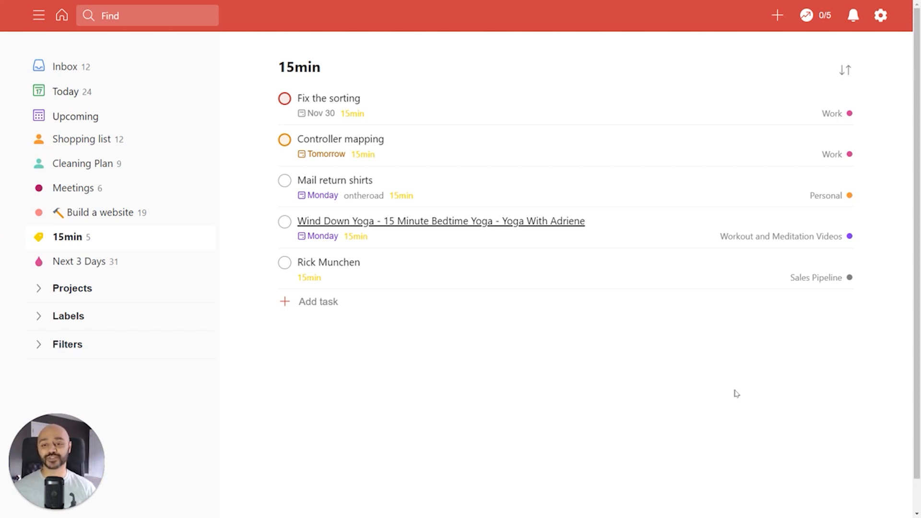
pyautogui.moveTo(698, 354)
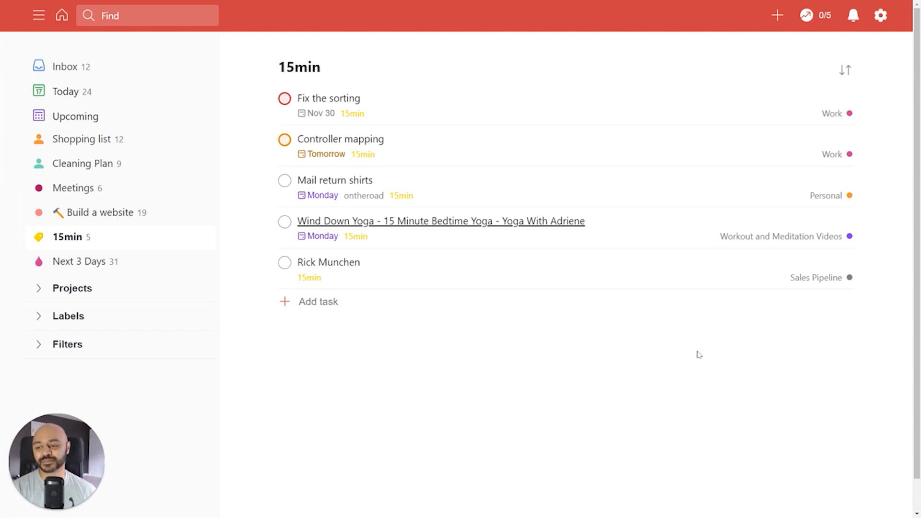
pyautogui.moveTo(483, 345)
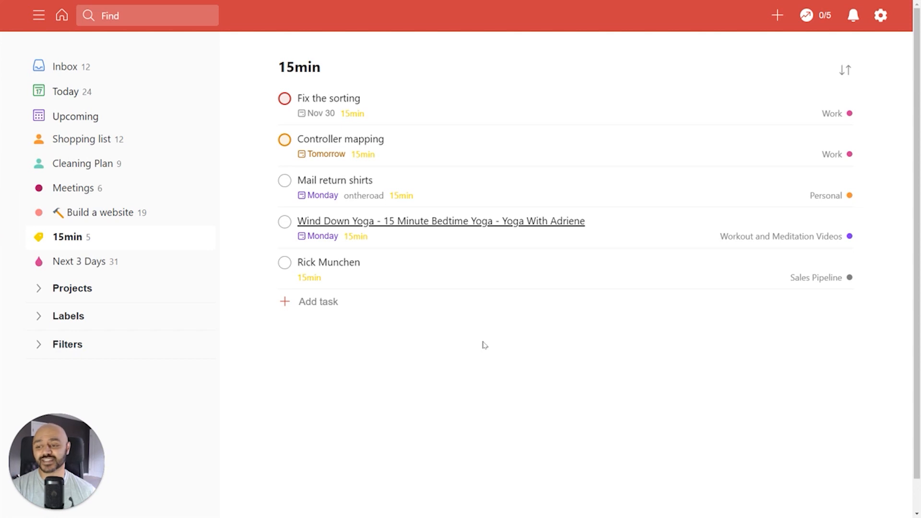
pyautogui.moveTo(134, 237)
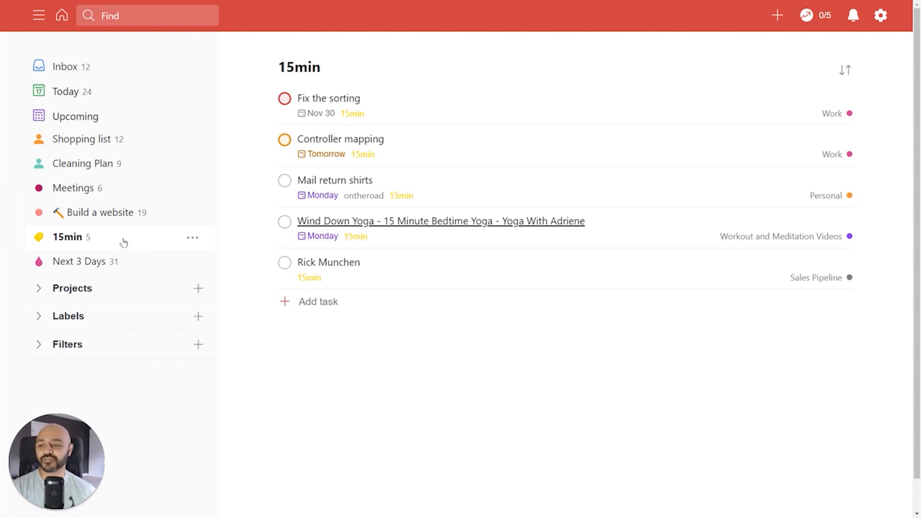
pyautogui.moveTo(335, 209)
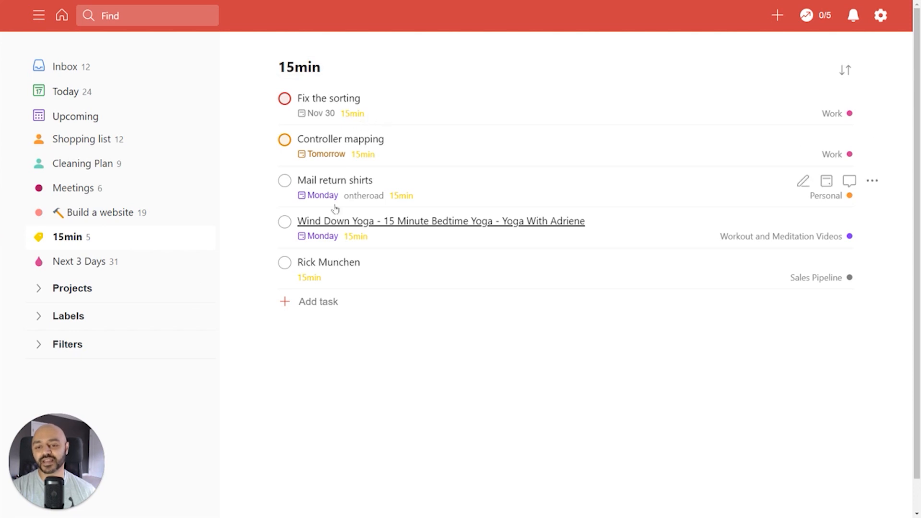
pyautogui.moveTo(375, 350)
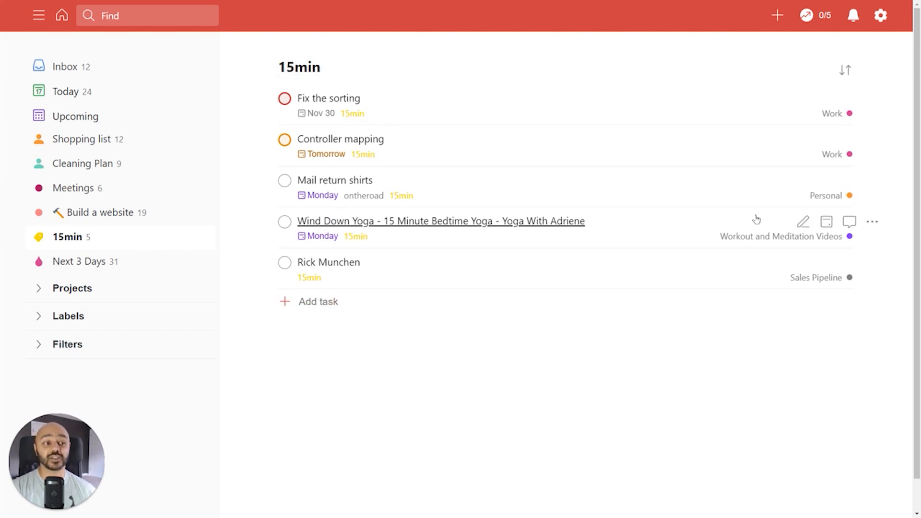
# - Sort the five tasks in the 15min label view by due date
pyautogui.click(845, 69)
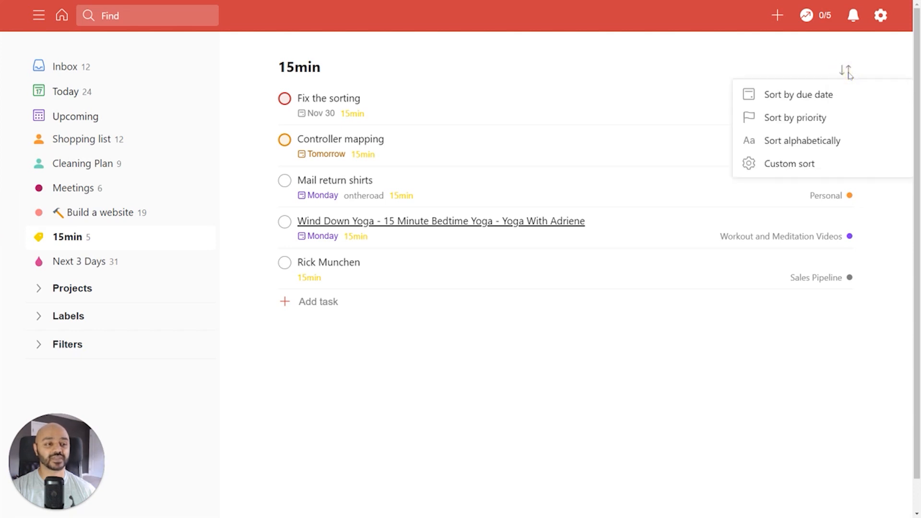
pyautogui.click(798, 94)
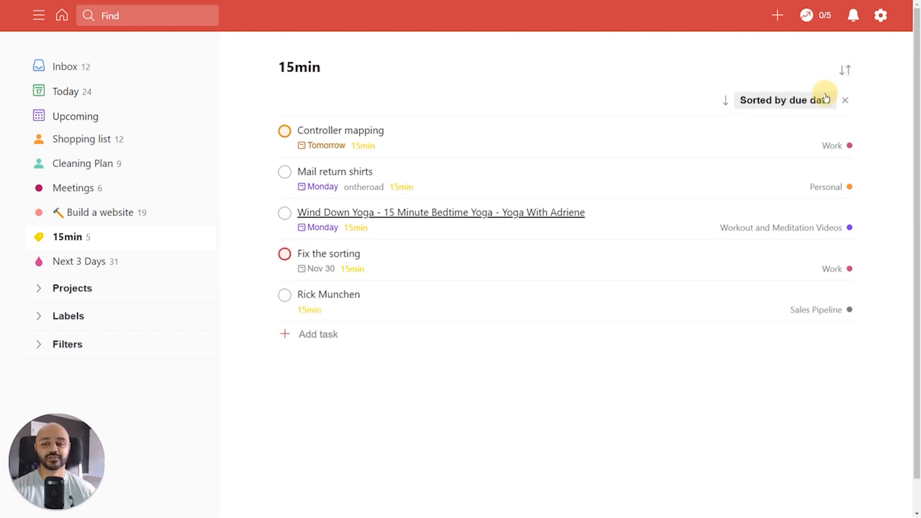
pyautogui.moveTo(327, 141)
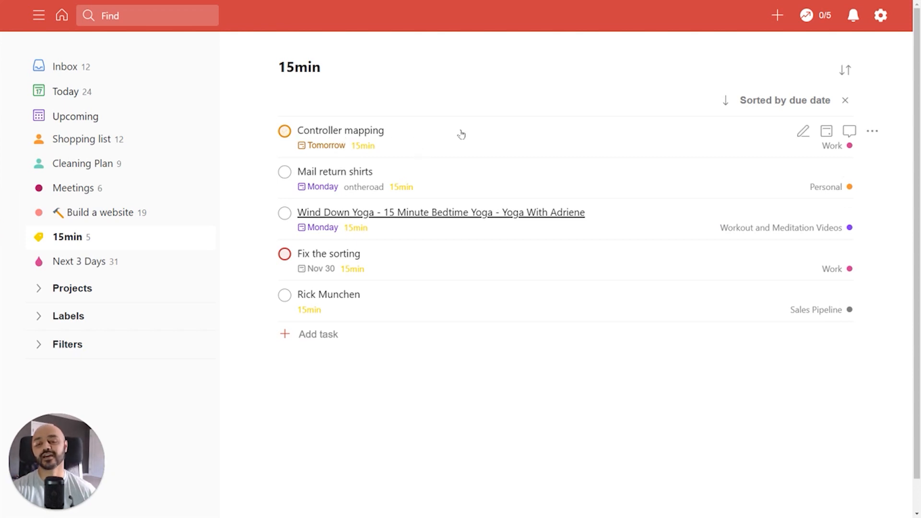
pyautogui.moveTo(493, 140)
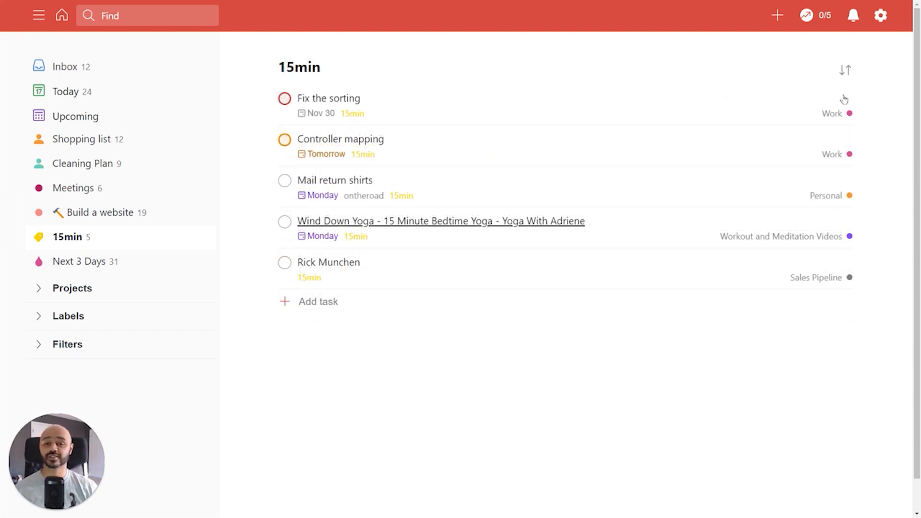
pyautogui.moveTo(772, 116)
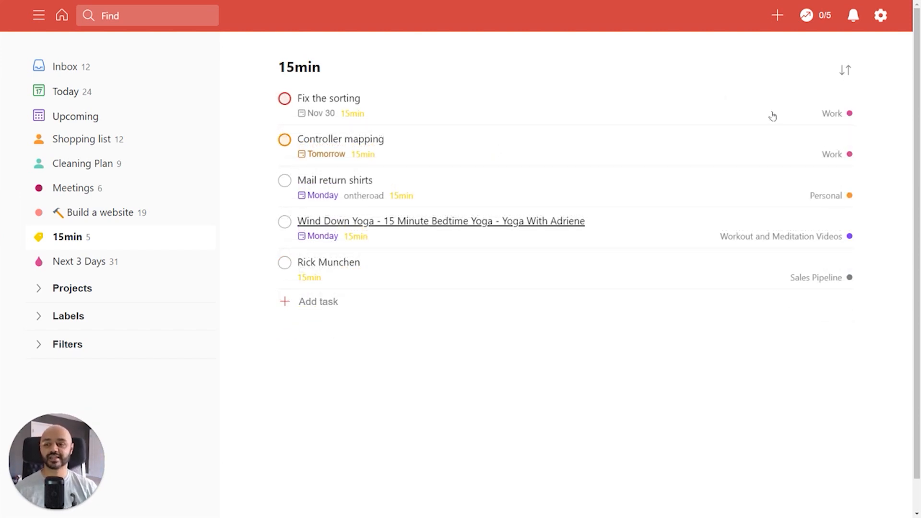
pyautogui.moveTo(139, 142)
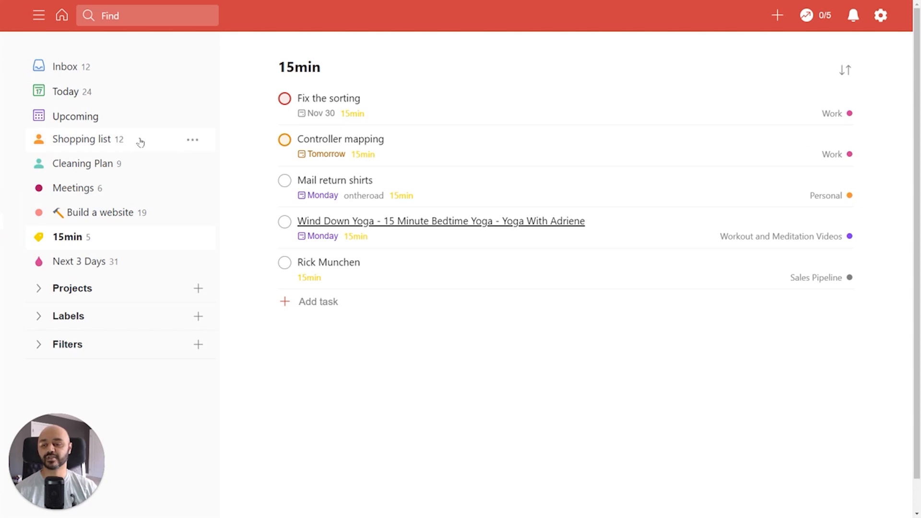
# - Custom-sort Shopping list grouped by label (ontheroad, online), then switch to Next 3 Days
pyautogui.click(77, 139)
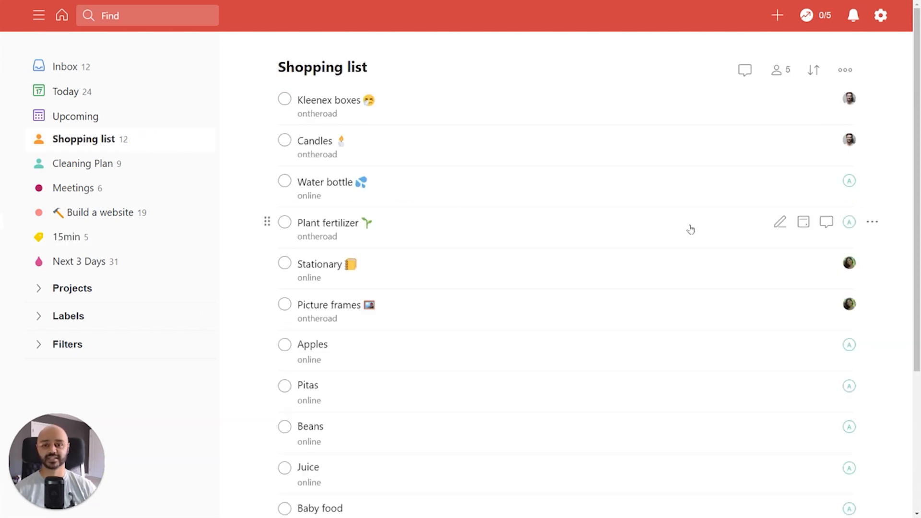
pyautogui.moveTo(688, 180)
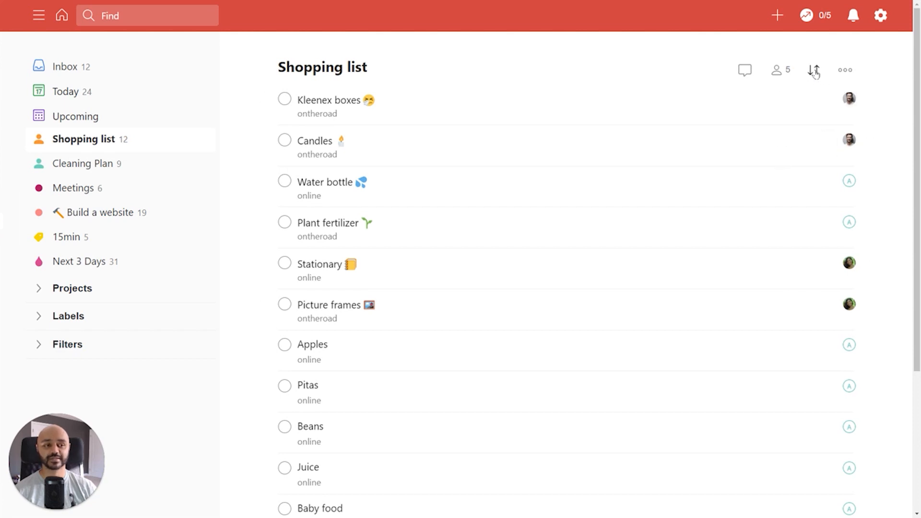
pyautogui.click(814, 70)
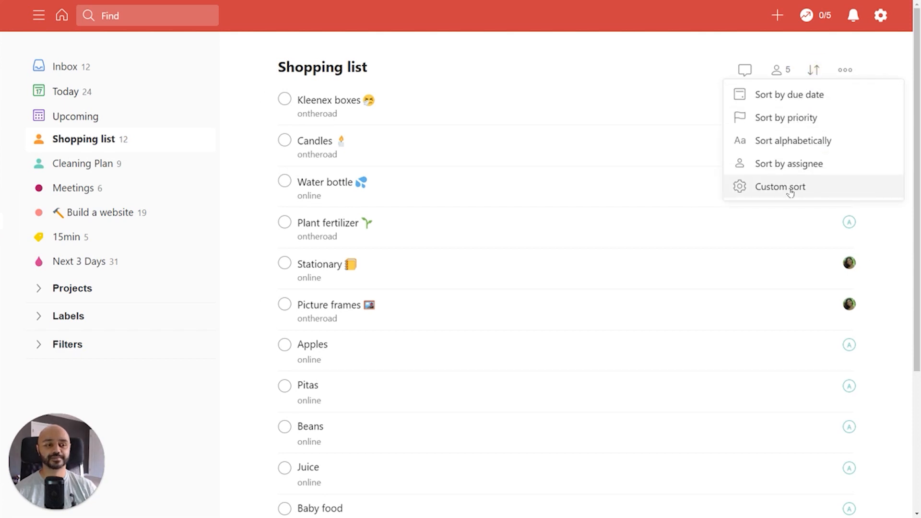
pyautogui.click(779, 186)
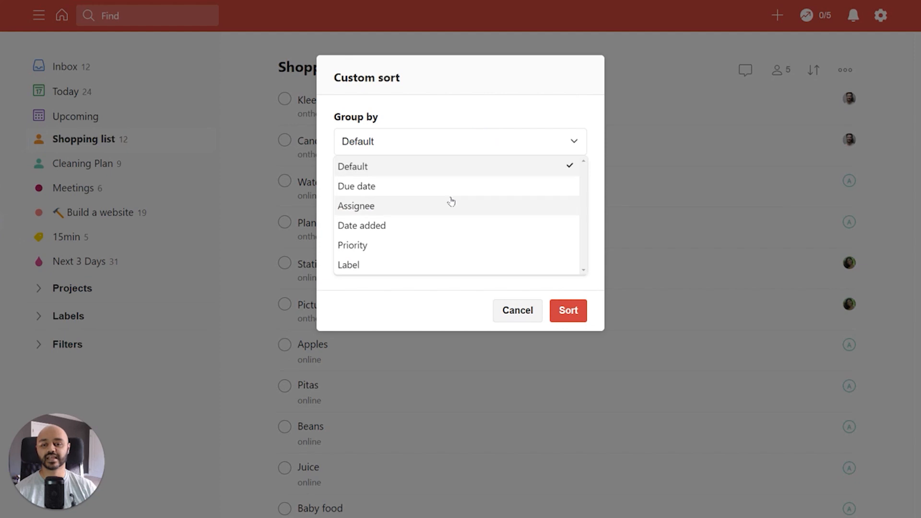
pyautogui.click(348, 264)
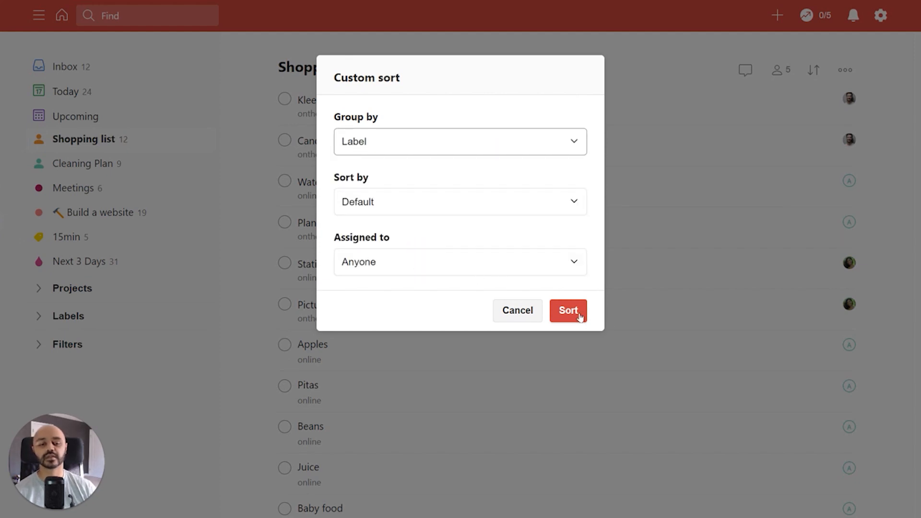
pyautogui.click(567, 310)
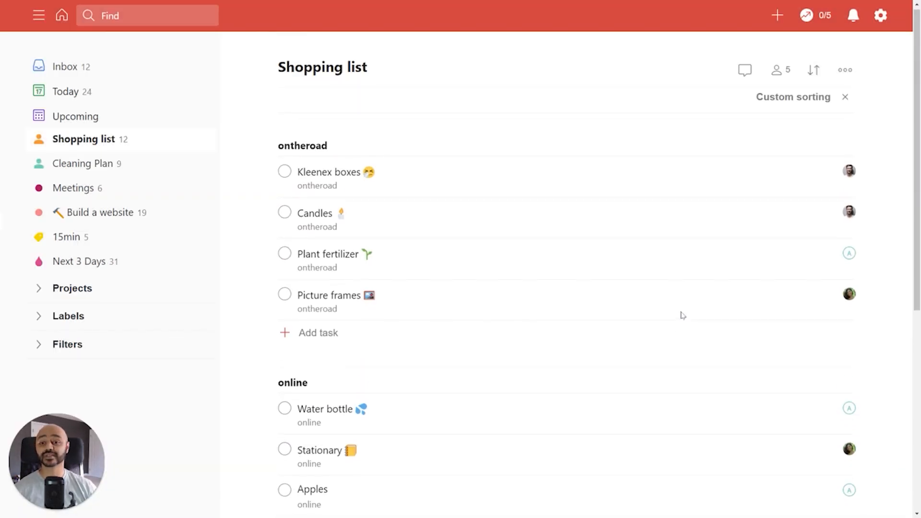
pyautogui.moveTo(681, 316)
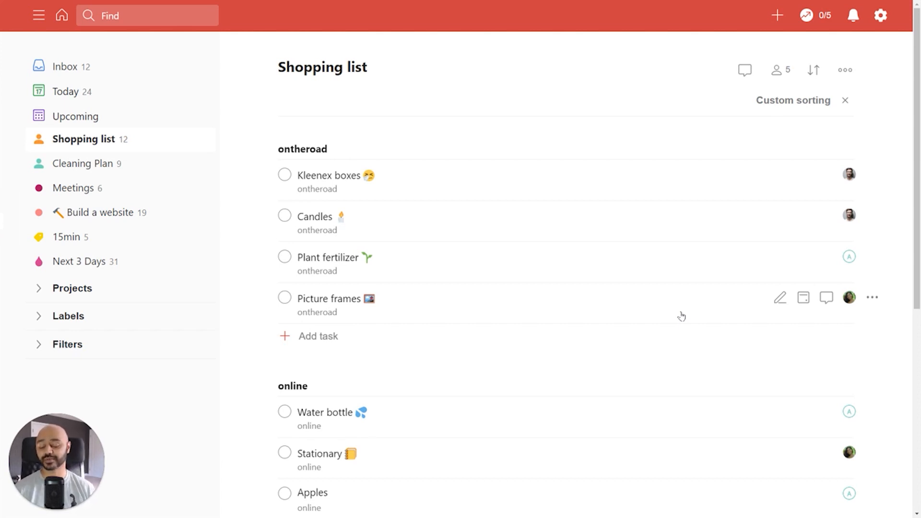
pyautogui.moveTo(399, 401)
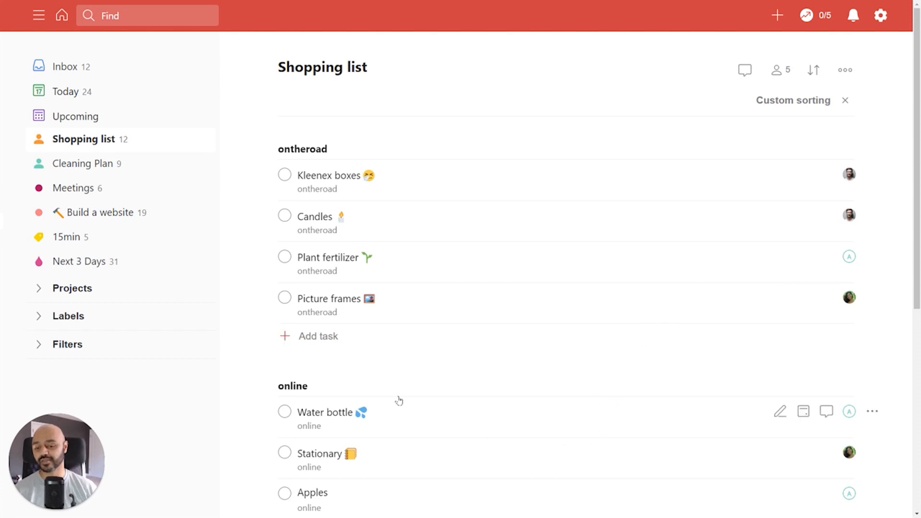
pyautogui.scroll(-3)
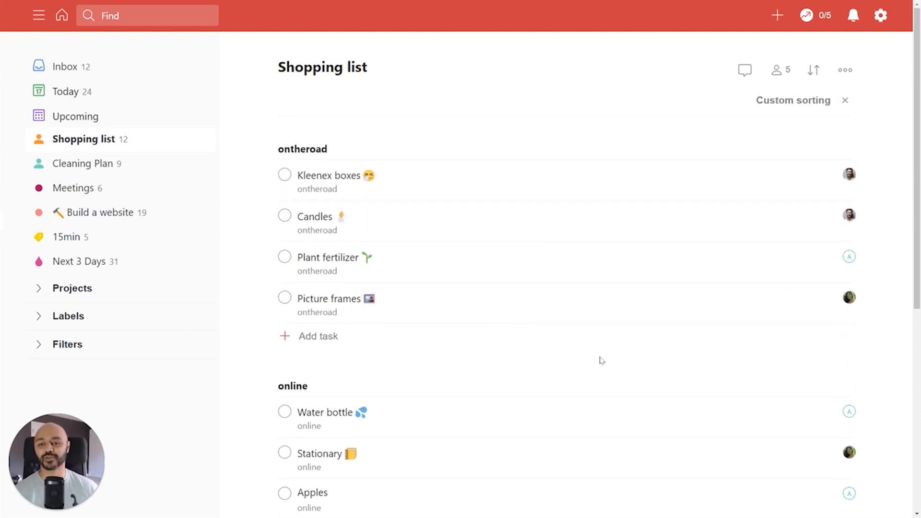
pyautogui.moveTo(460, 300)
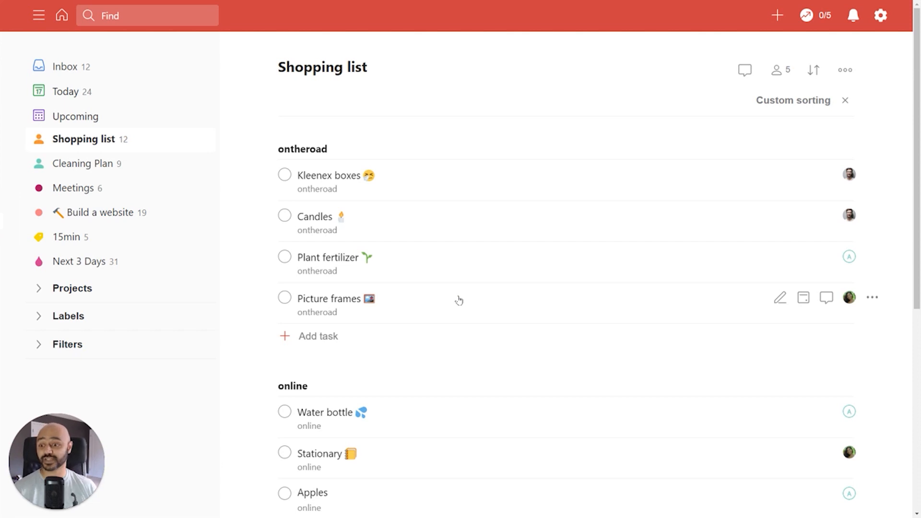
pyautogui.moveTo(369, 237)
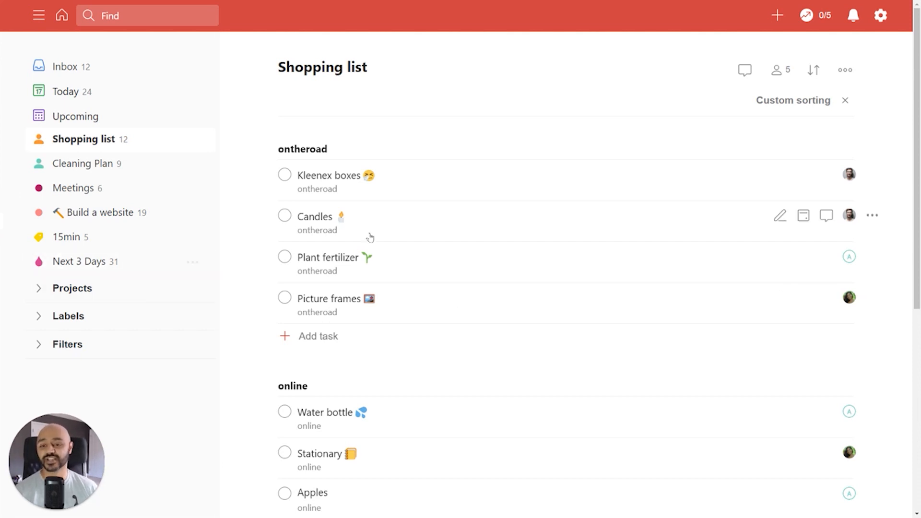
pyautogui.click(85, 261)
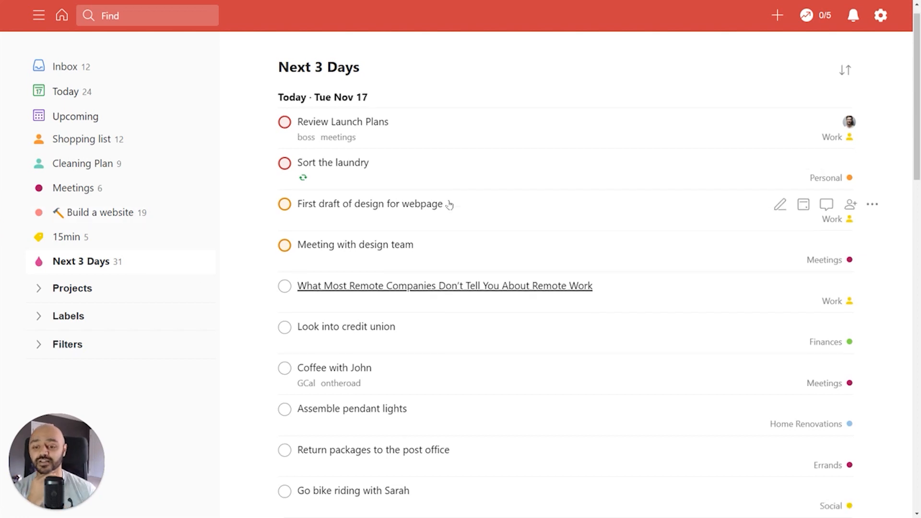
# - Custom-sort Next 3 Days grouped by project (Work, Personal, Finances), ordered by priority
pyautogui.scroll(-3)
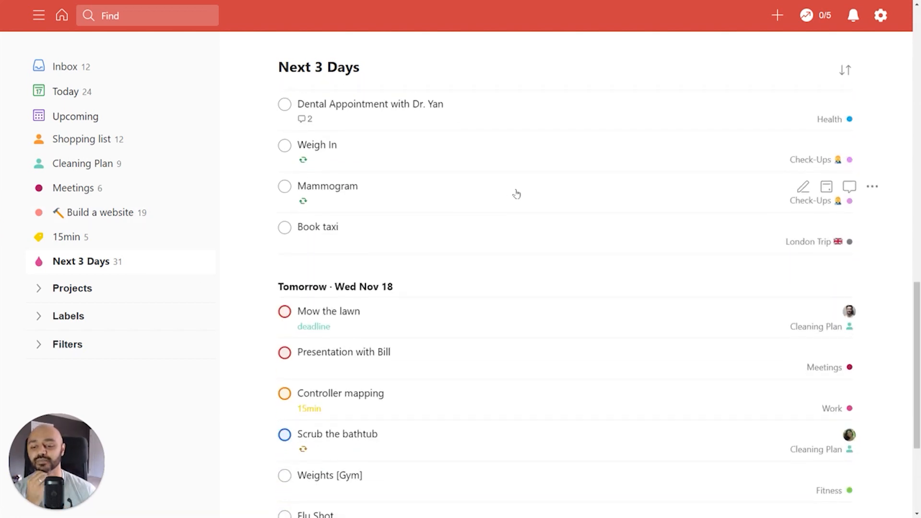
pyautogui.scroll(3)
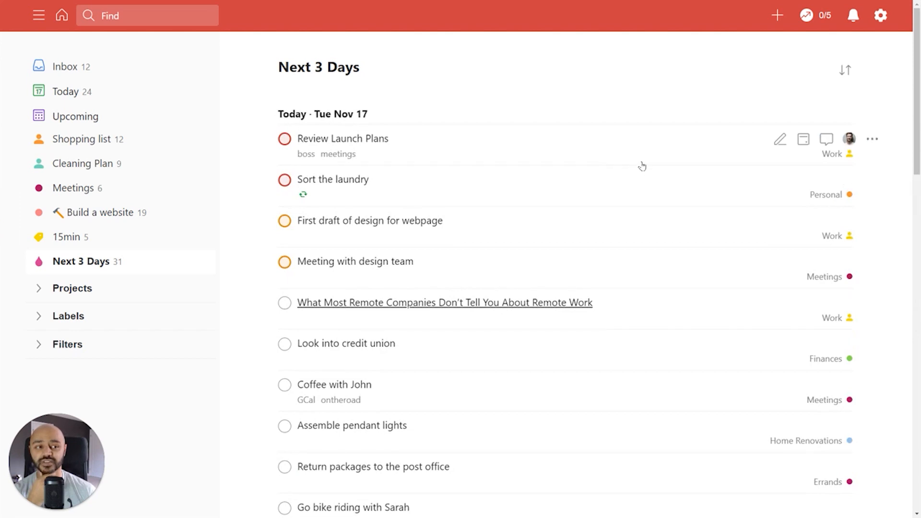
pyautogui.click(844, 70)
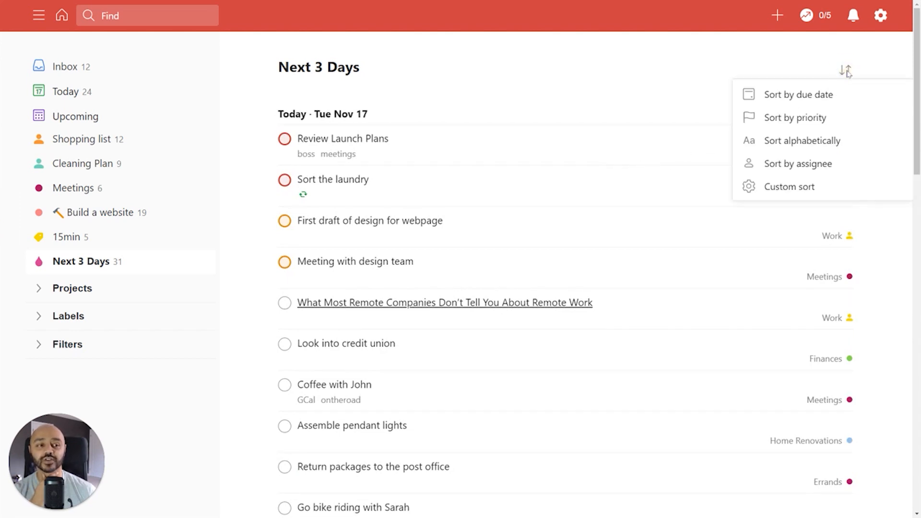
pyautogui.click(789, 186)
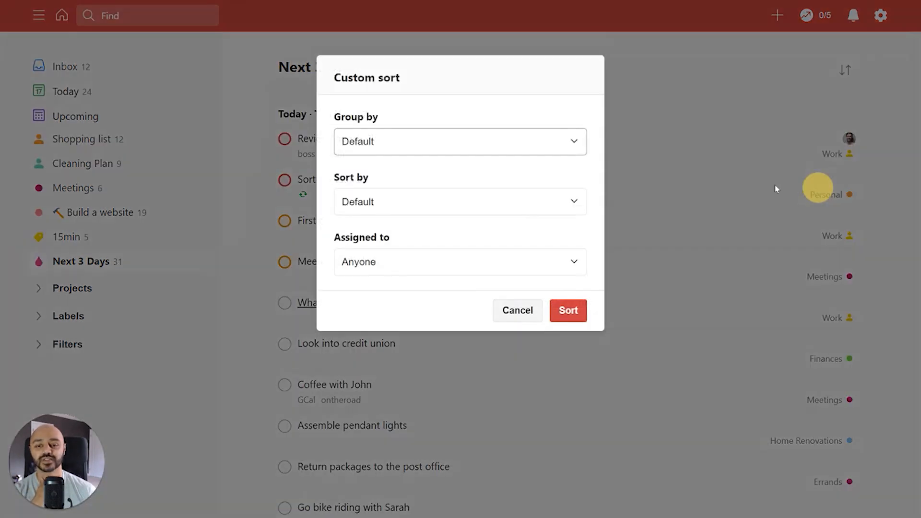
pyautogui.click(460, 141)
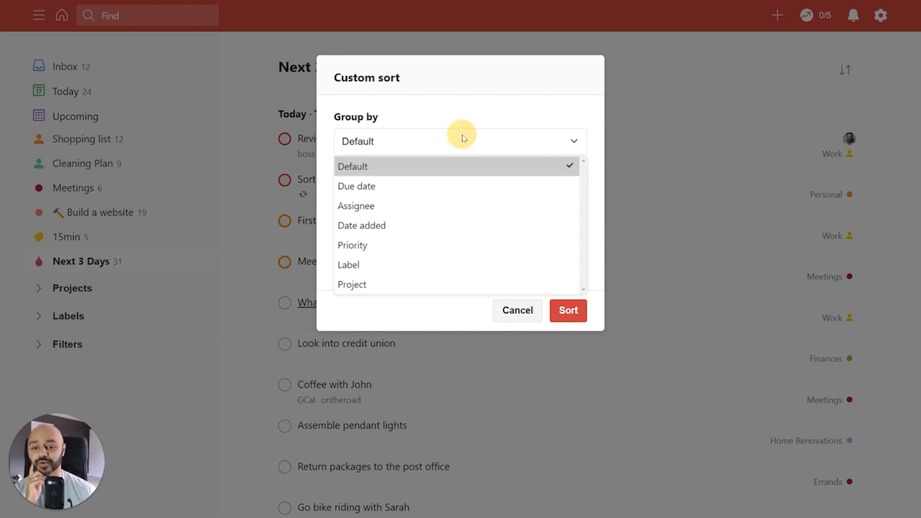
pyautogui.click(351, 284)
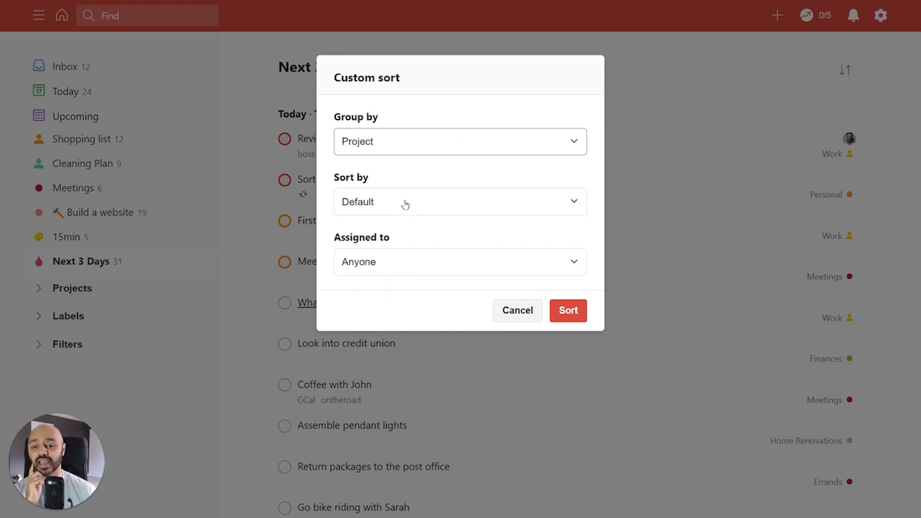
pyautogui.click(460, 202)
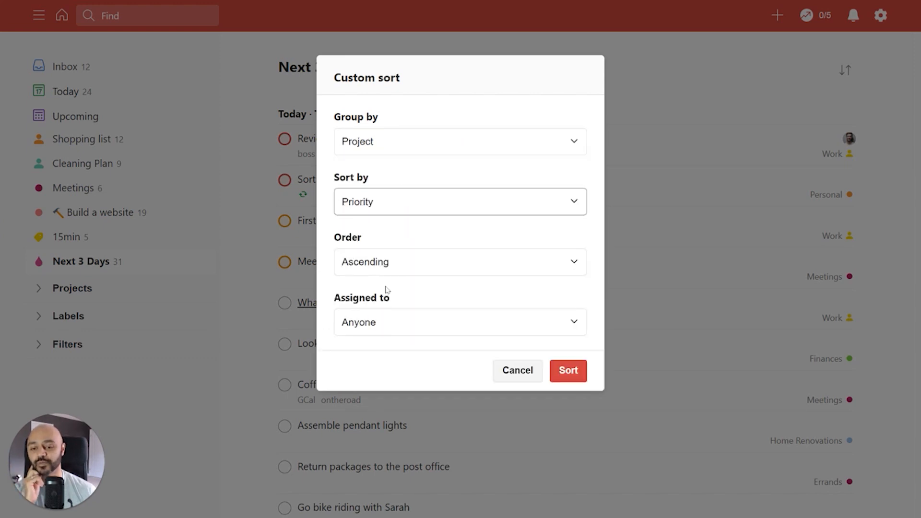
pyautogui.click(567, 371)
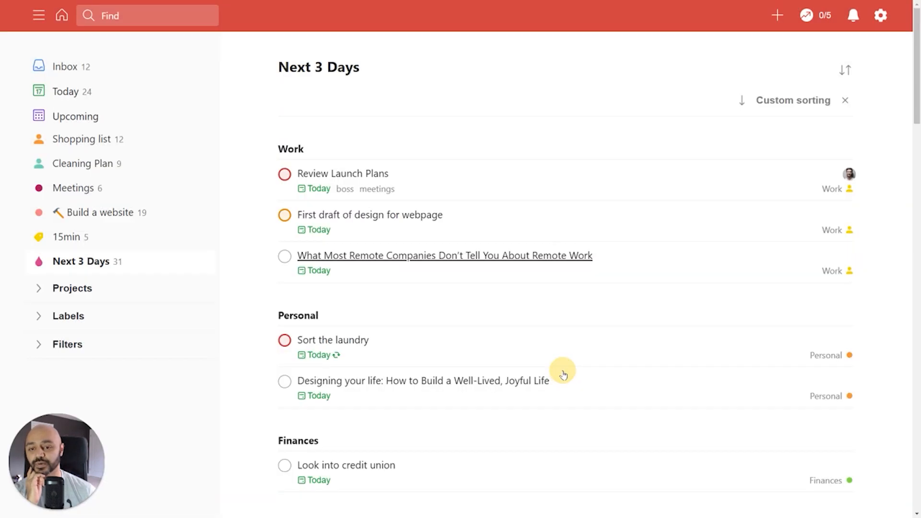
pyautogui.moveTo(646, 348)
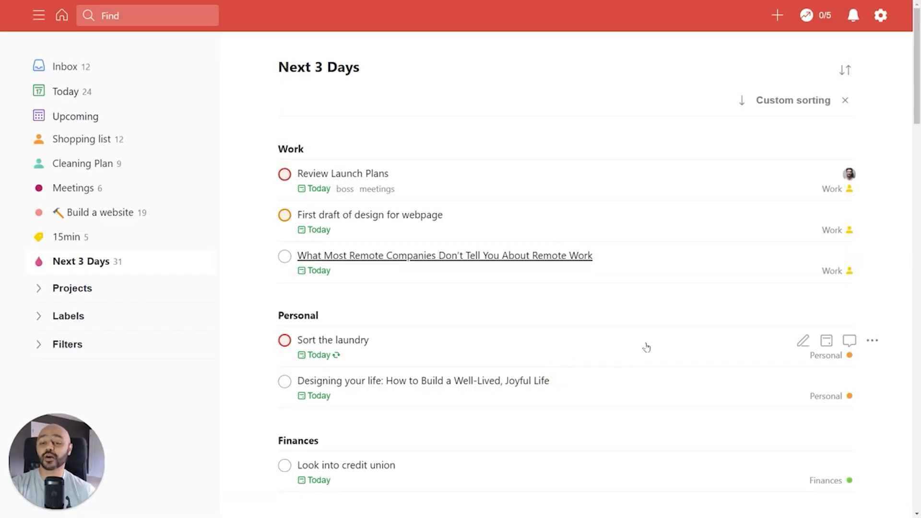
pyautogui.moveTo(703, 336)
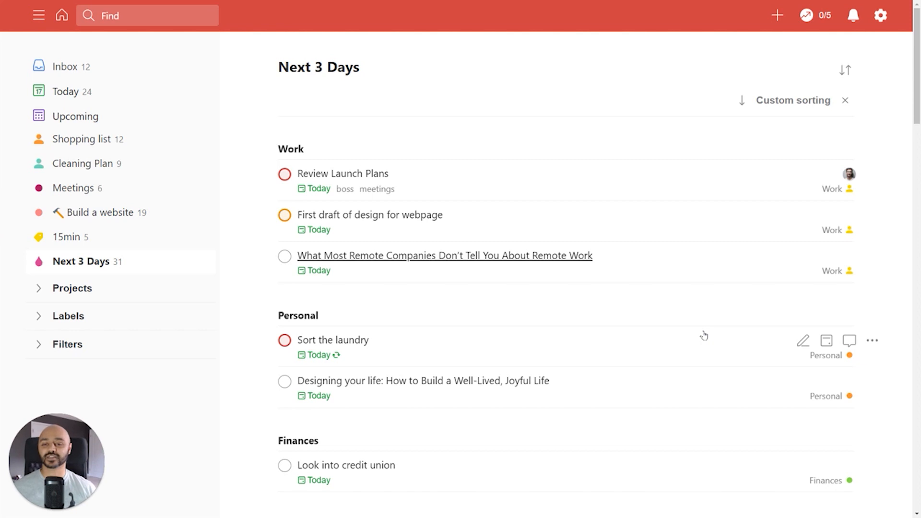
pyautogui.moveTo(467, 335)
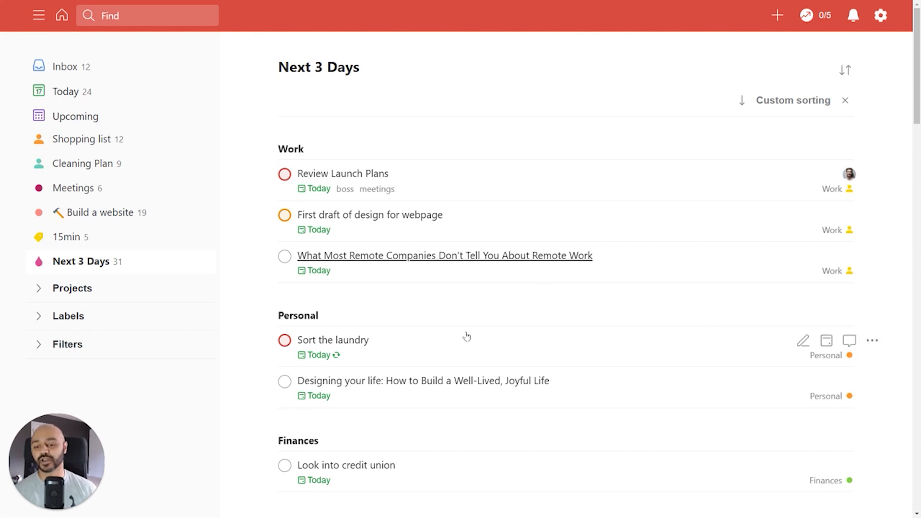
pyautogui.scroll(-3)
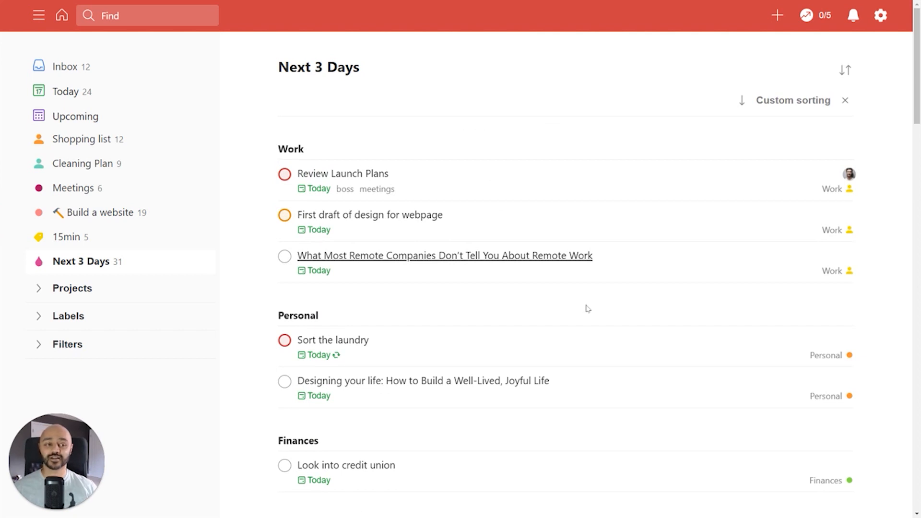
pyautogui.moveTo(481, 145)
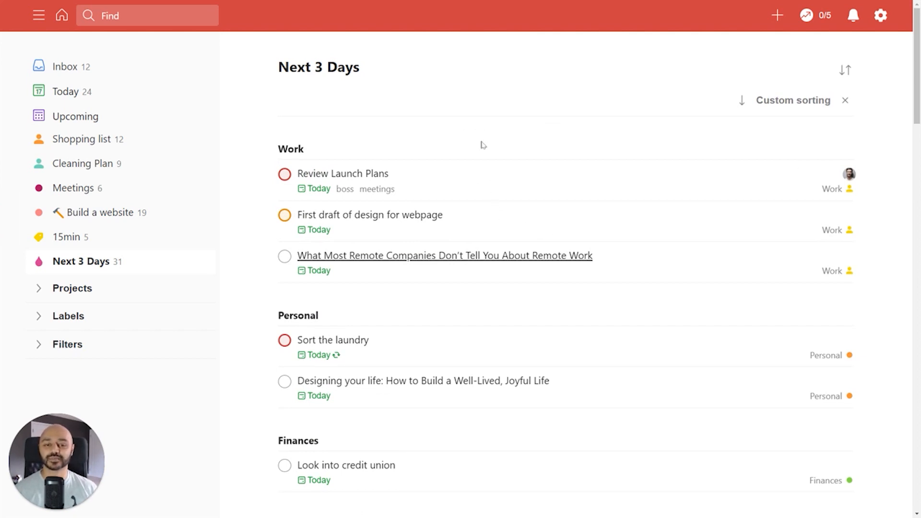
pyautogui.moveTo(486, 144)
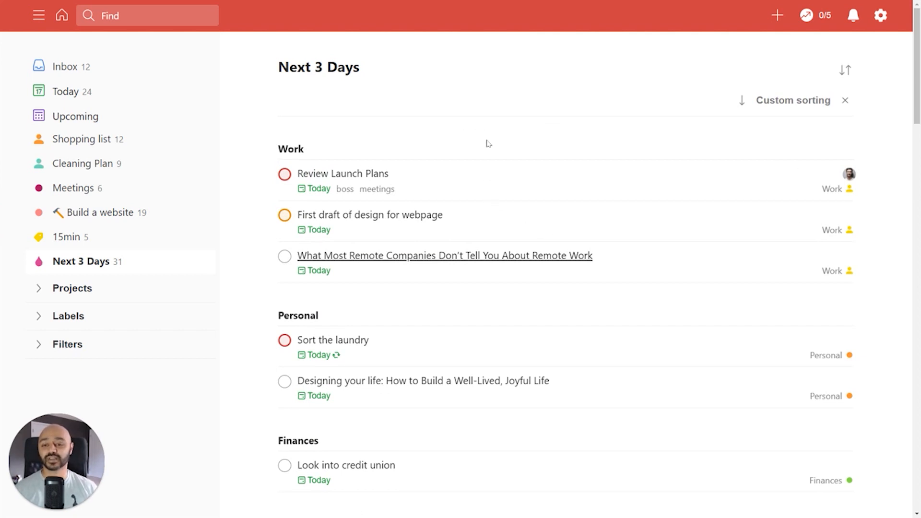
pyautogui.moveTo(522, 133)
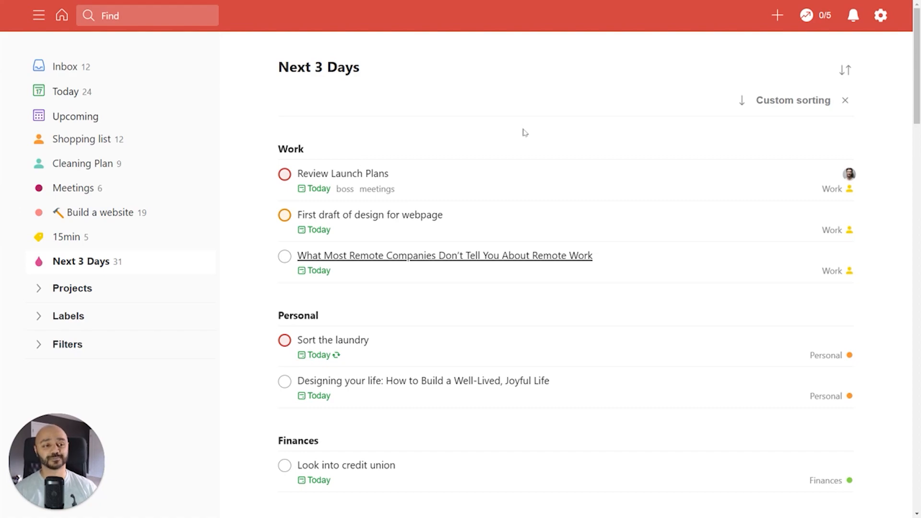